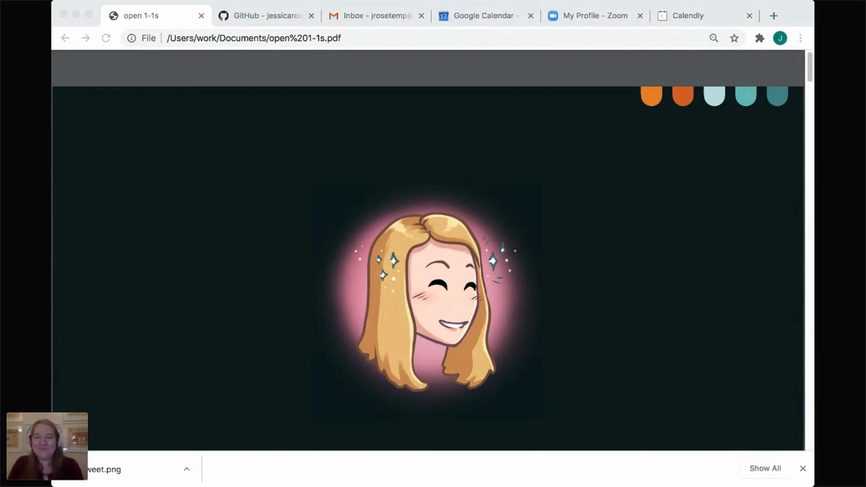
{"action": "mouse_move", "coordinate": [131, 255]}
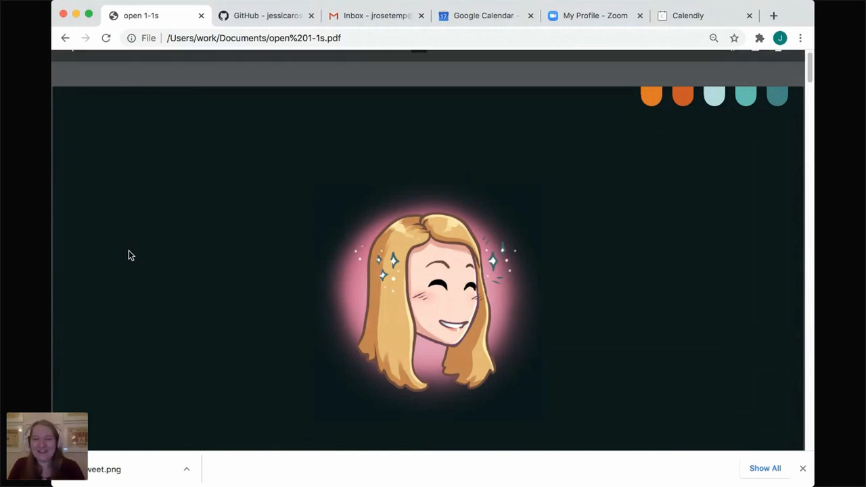
Step: Scroll the slide deck to page 3, the Process overview slide
{"action": "scroll", "scroll_direction": "down", "scroll_amount": 3}
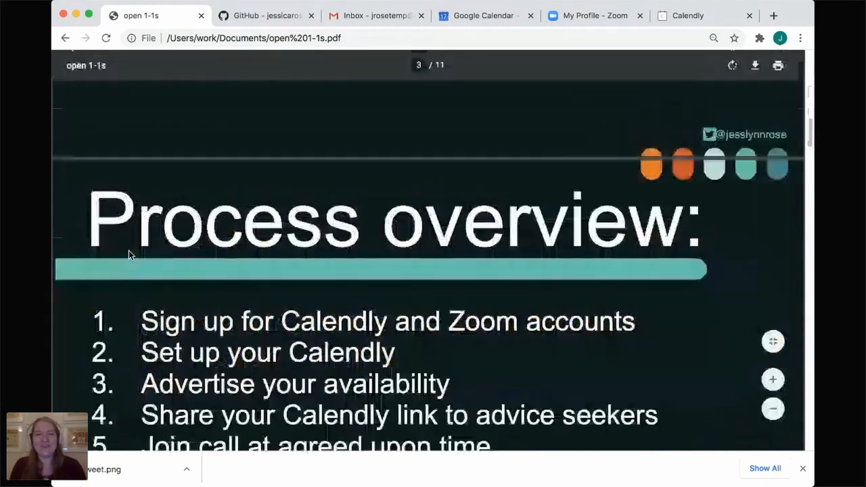
Step: Scroll on to the Documentation slide with the github.com/jessicarose/open-advice-1-1s link
{"action": "scroll", "scroll_direction": "down", "scroll_amount": 3}
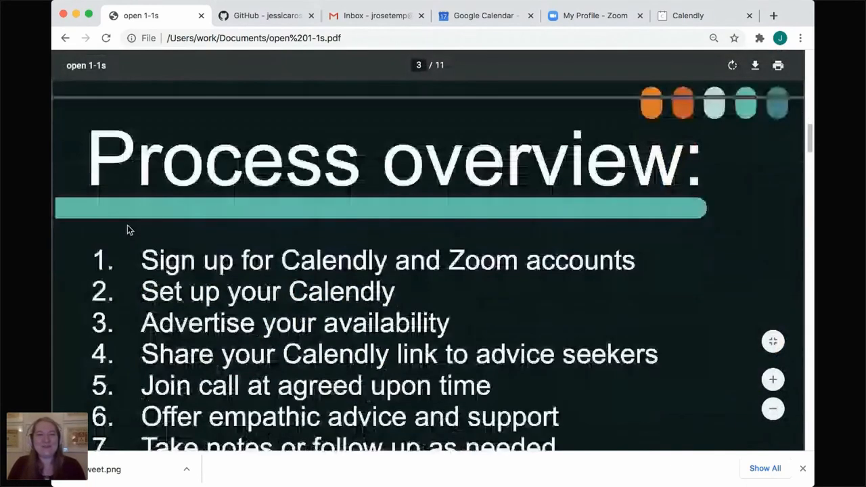
{"action": "scroll", "scroll_direction": "down", "scroll_amount": 3}
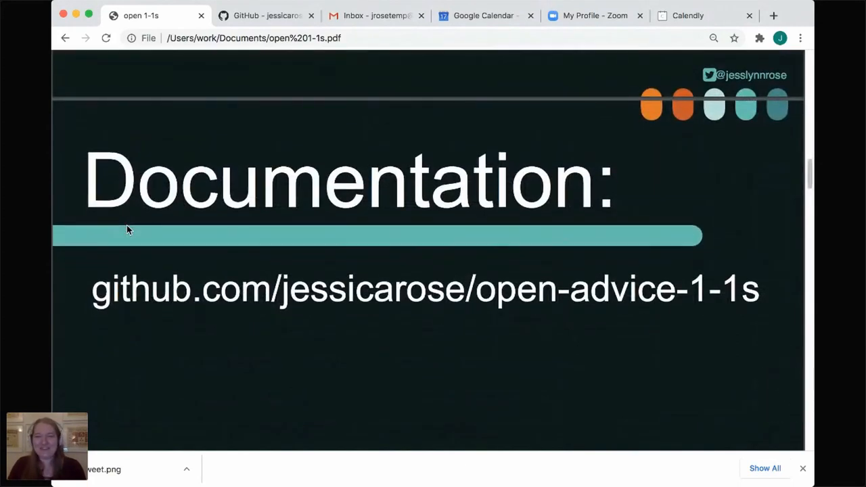
{"action": "scroll", "scroll_direction": "down", "scroll_amount": 3}
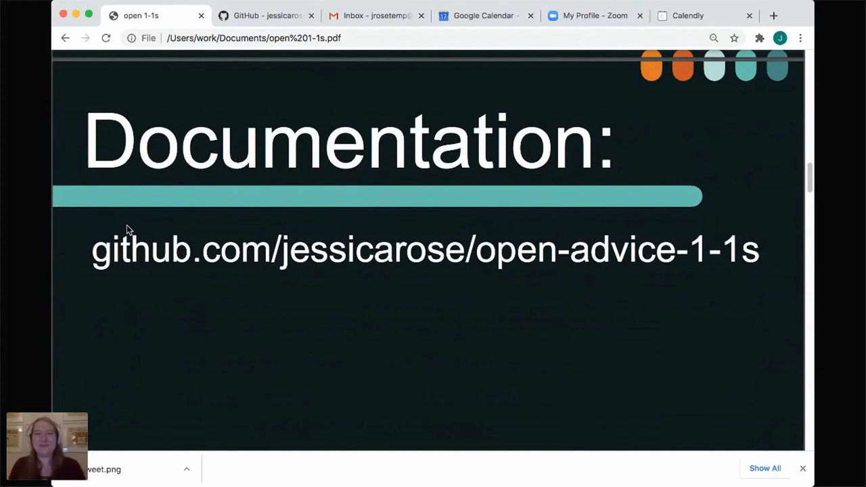
{"action": "left_click", "coordinate": [264, 15]}
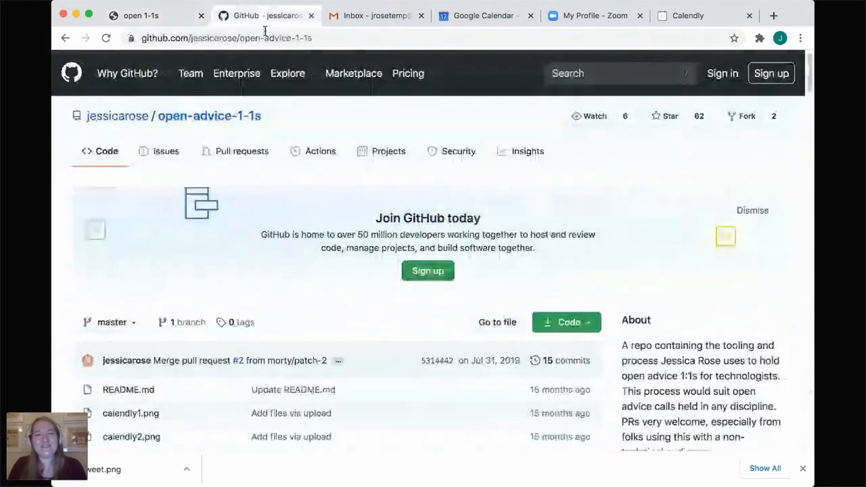
{"action": "scroll", "scroll_direction": "down", "scroll_amount": 3}
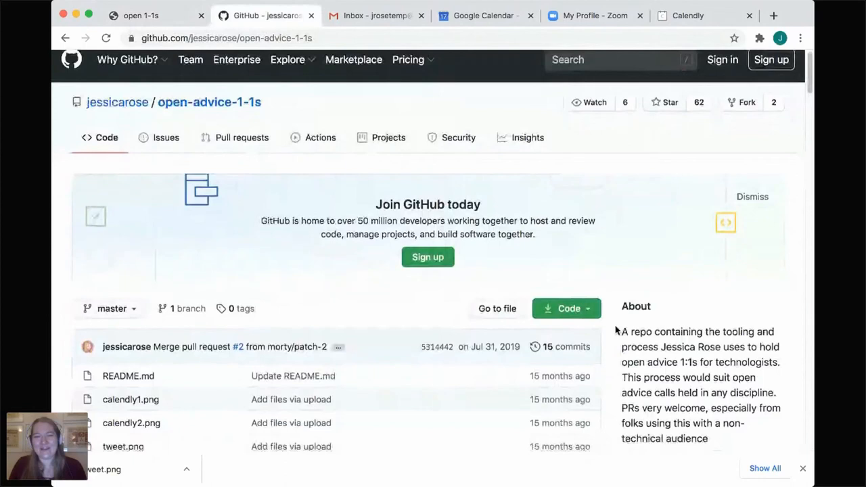
{"action": "scroll", "scroll_direction": "down", "scroll_amount": 3}
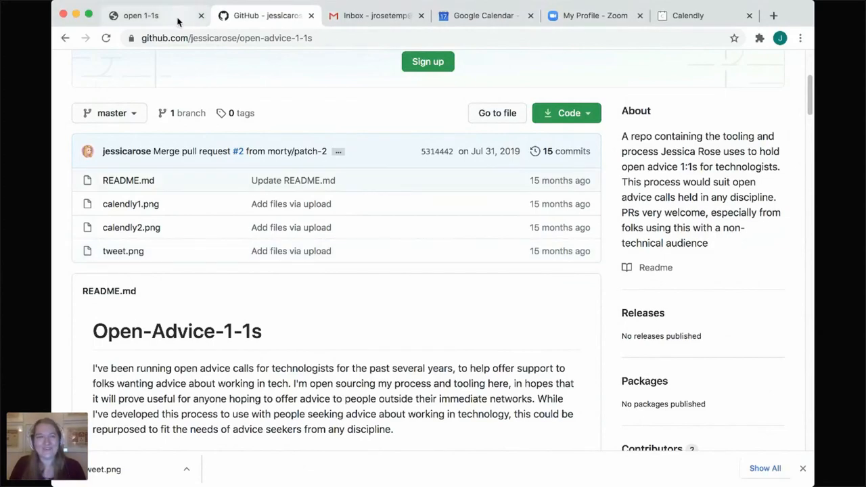
{"action": "left_click", "coordinate": [141, 15]}
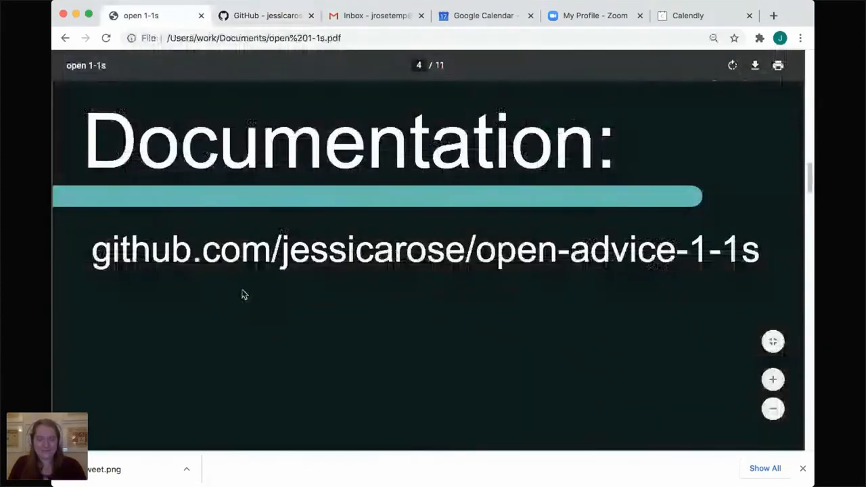
Step: Advance to the Tooling slide listing email, calendar, Calendly and Zoom
{"action": "key", "text": "Right"}
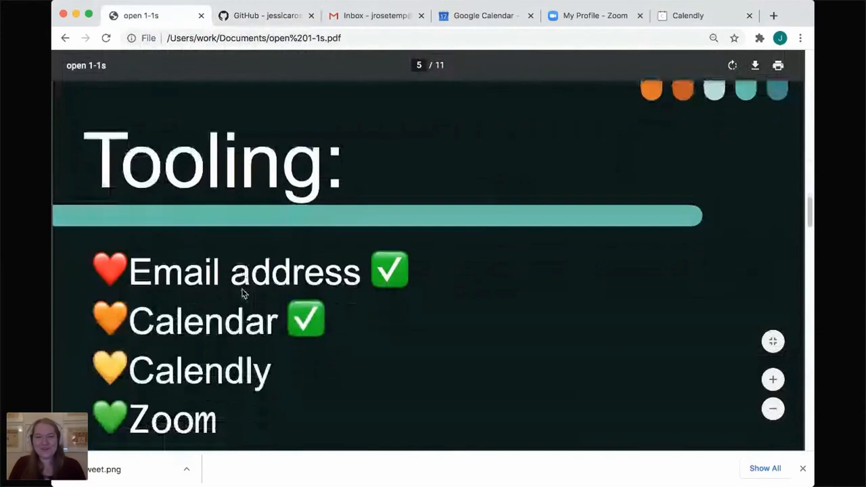
{"action": "scroll", "scroll_direction": "down", "scroll_amount": 3}
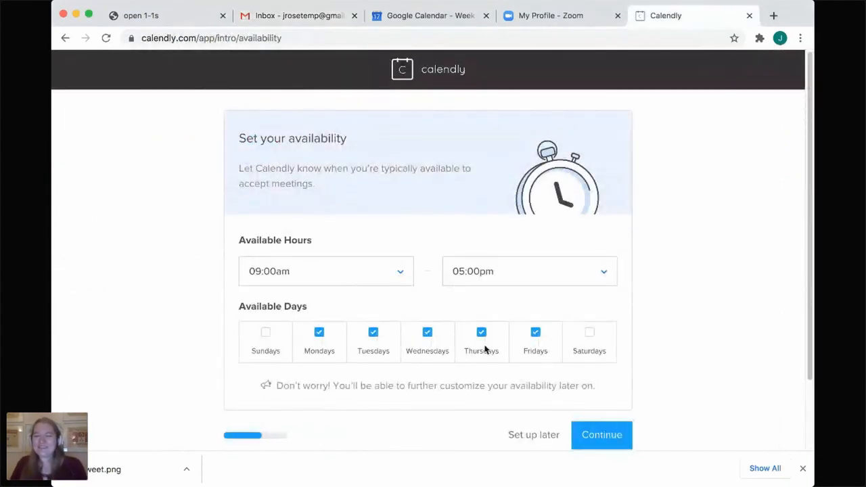
{"action": "mouse_move", "coordinate": [501, 359]}
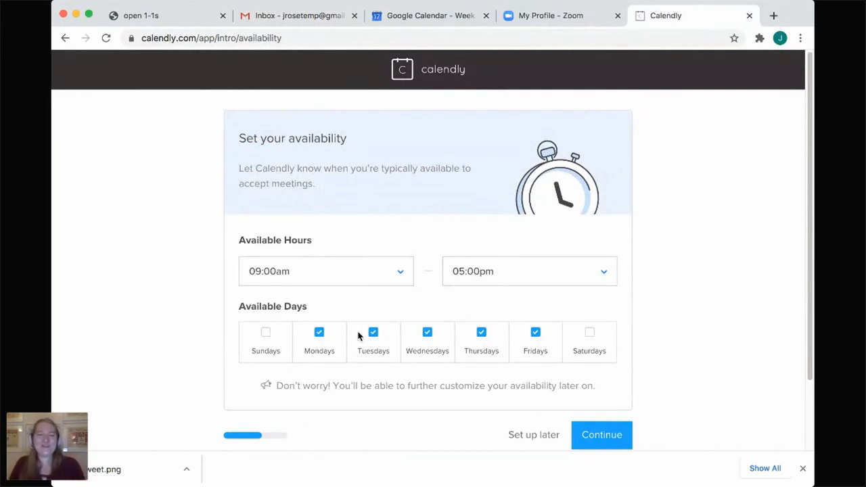
{"action": "mouse_move", "coordinate": [370, 303]}
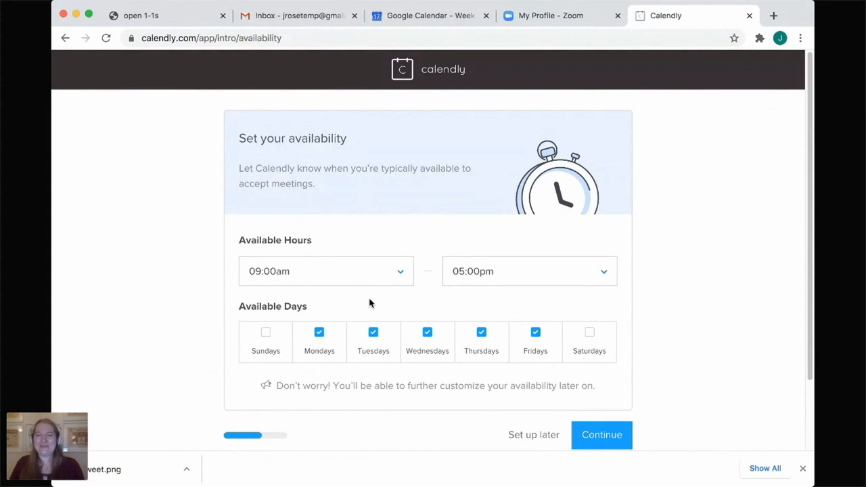
Step: Set the available hours to start at 05:00pm
{"action": "left_click", "coordinate": [325, 271]}
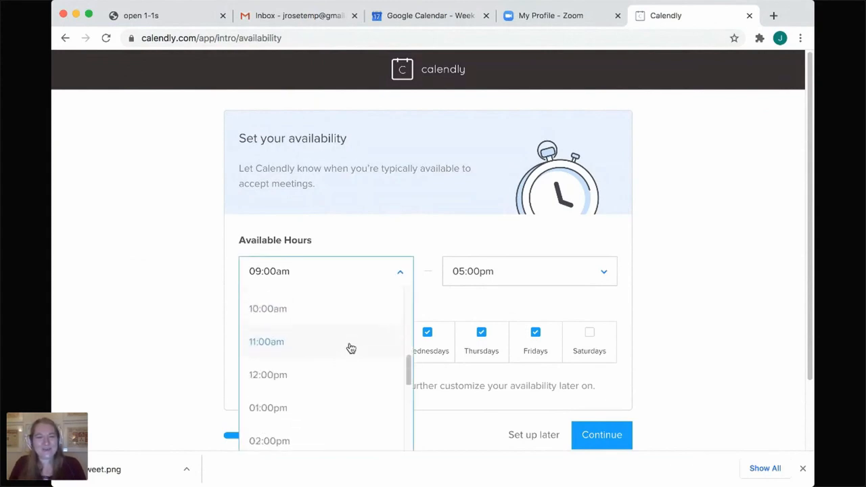
{"action": "scroll", "scroll_direction": "down", "scroll_amount": 3}
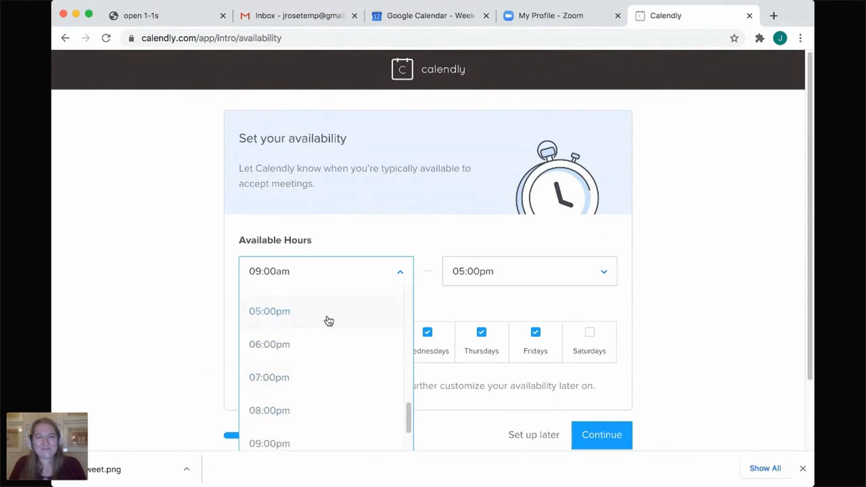
{"action": "left_click", "coordinate": [269, 312]}
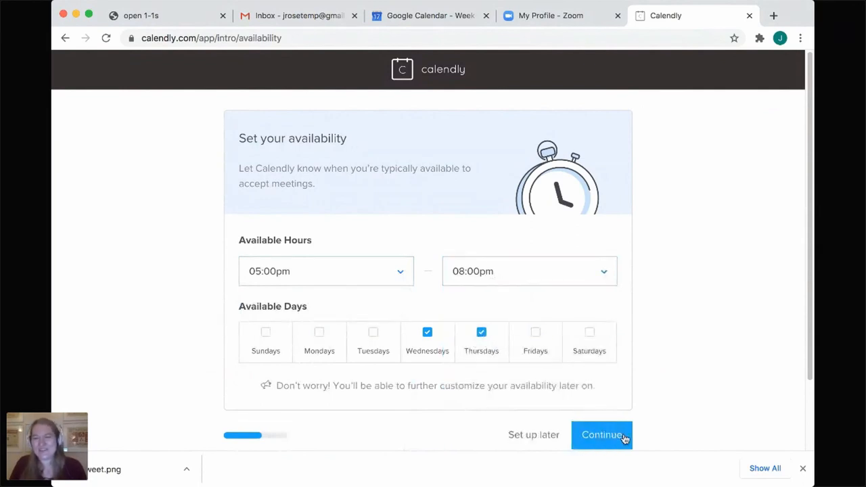
Step: Continue with 05:00pm–08:00pm on Wednesdays and Thursdays and finish onboarding to reach event types
{"action": "left_click", "coordinate": [601, 434]}
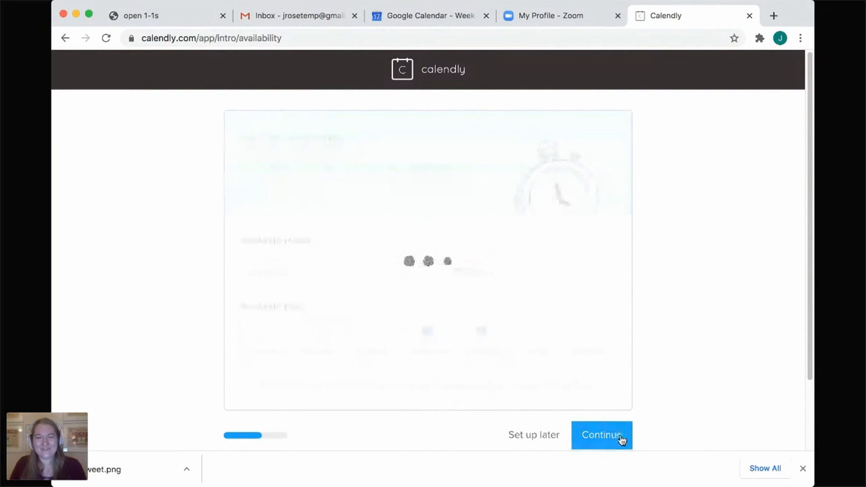
{"action": "left_click", "coordinate": [601, 435]}
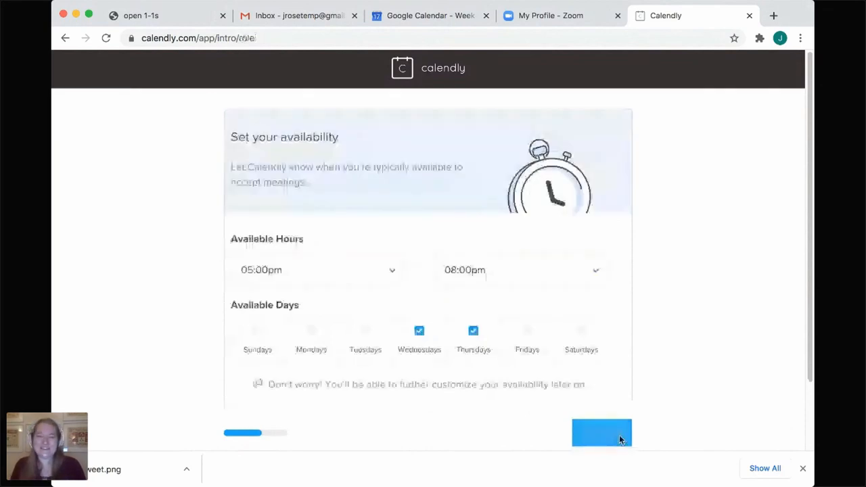
{"action": "left_click", "coordinate": [601, 434]}
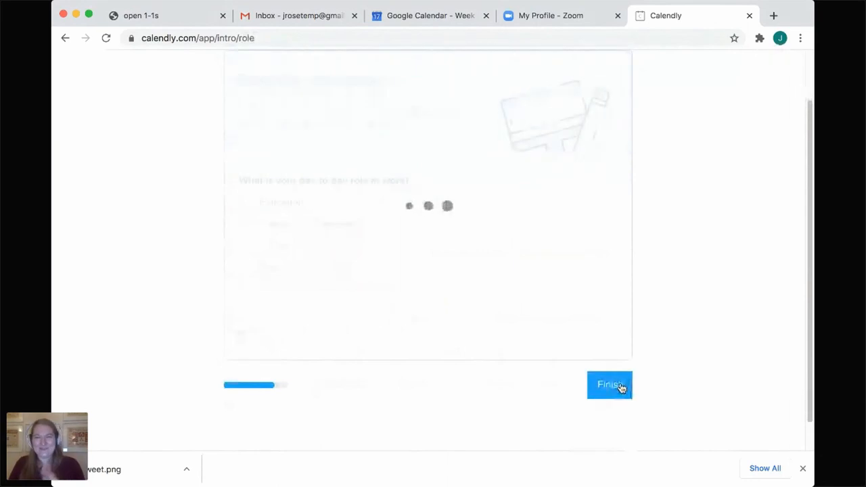
{"action": "left_click", "coordinate": [609, 385]}
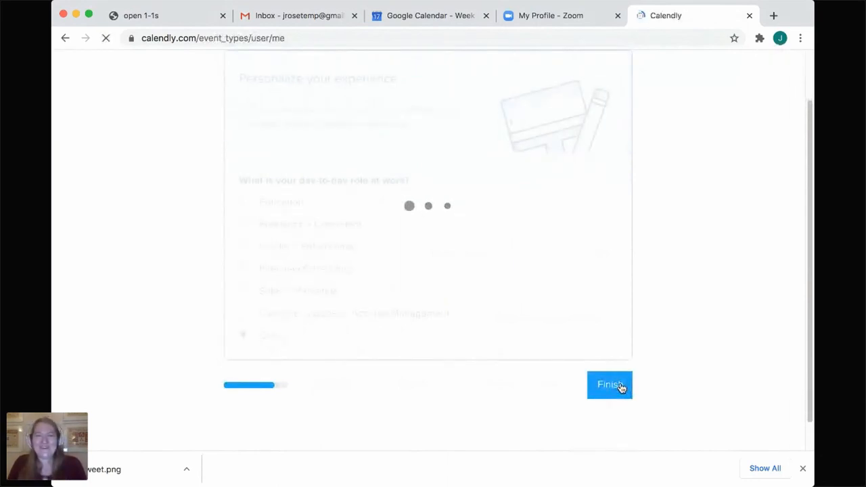
{"action": "left_click", "coordinate": [609, 385]}
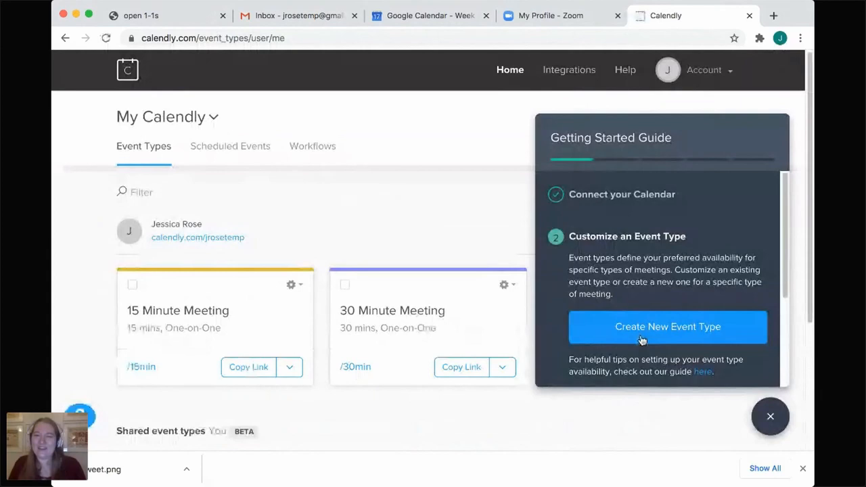
Step: Start a new event type and name it open-advice-call
{"action": "left_click", "coordinate": [669, 326]}
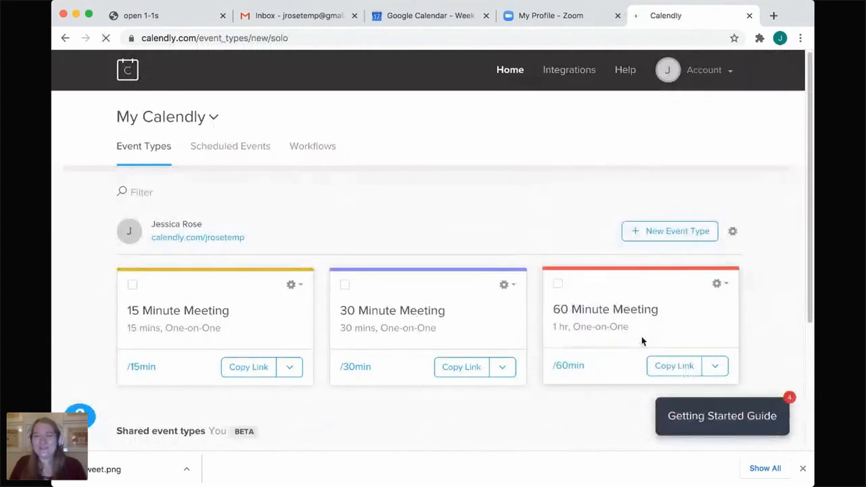
{"action": "left_click", "coordinate": [669, 230]}
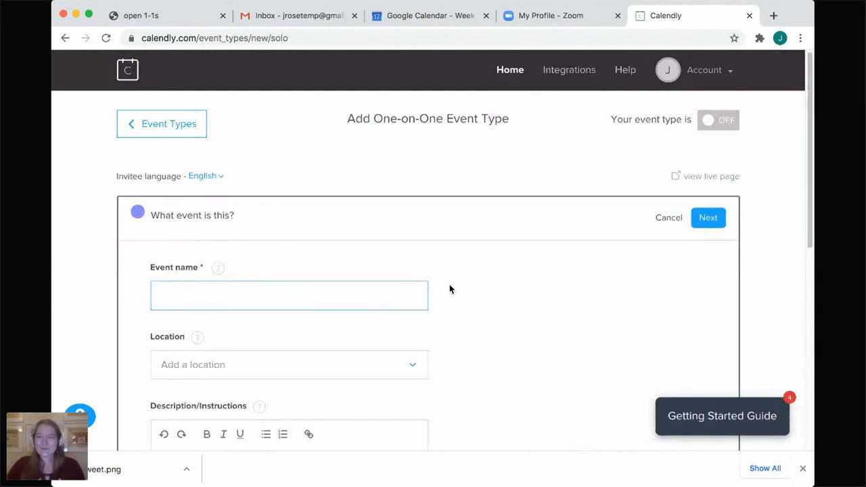
{"action": "type", "text": "open-adv"}
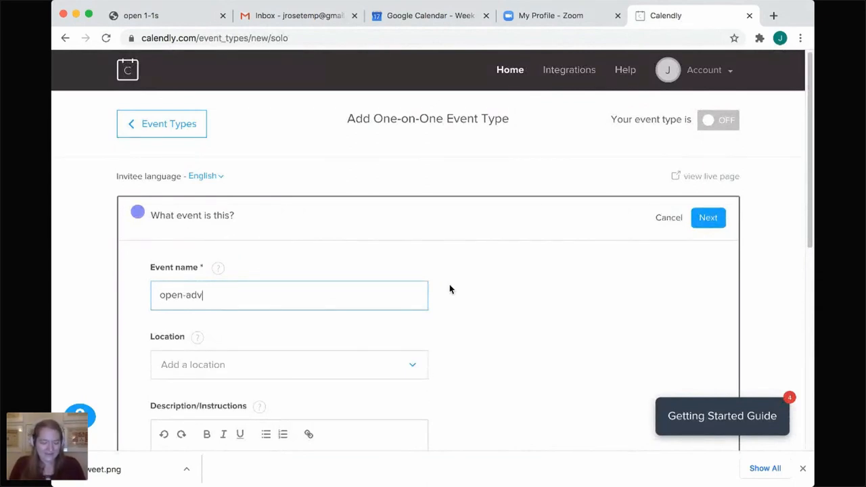
{"action": "type", "text": "ice-call"}
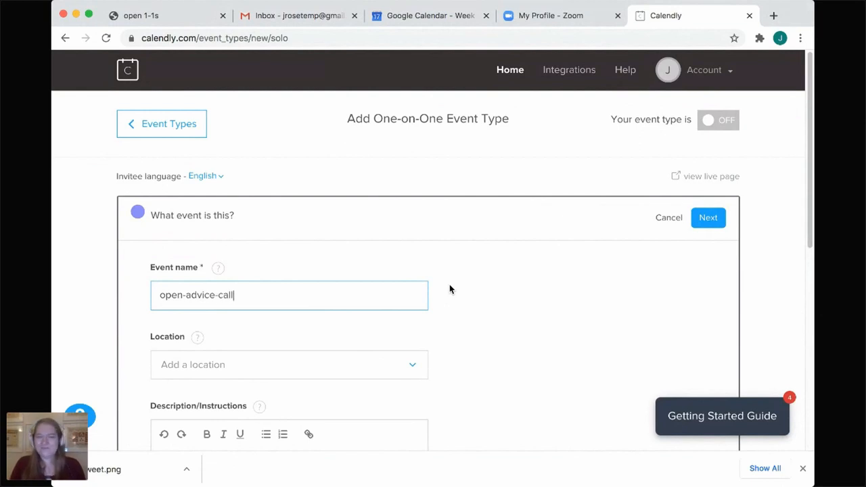
Step: Choose Zoom as the location and go to Calendly's Zoom integration page
{"action": "left_click", "coordinate": [289, 365]}
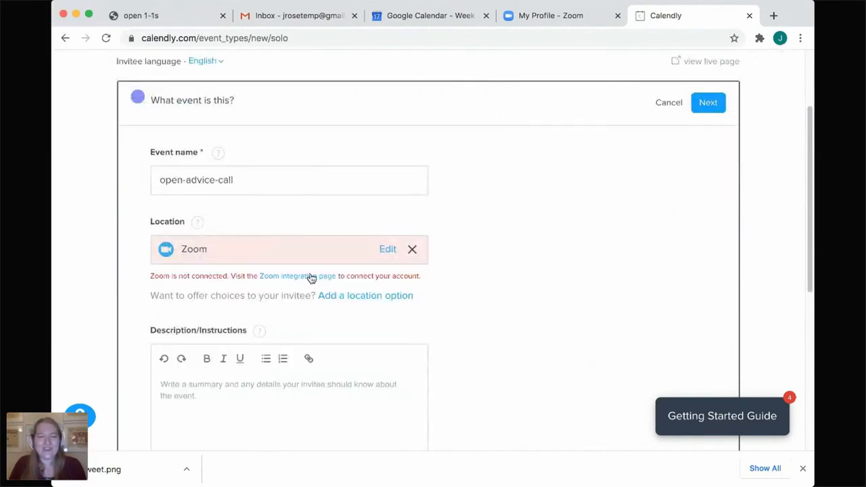
{"action": "left_click", "coordinate": [298, 276]}
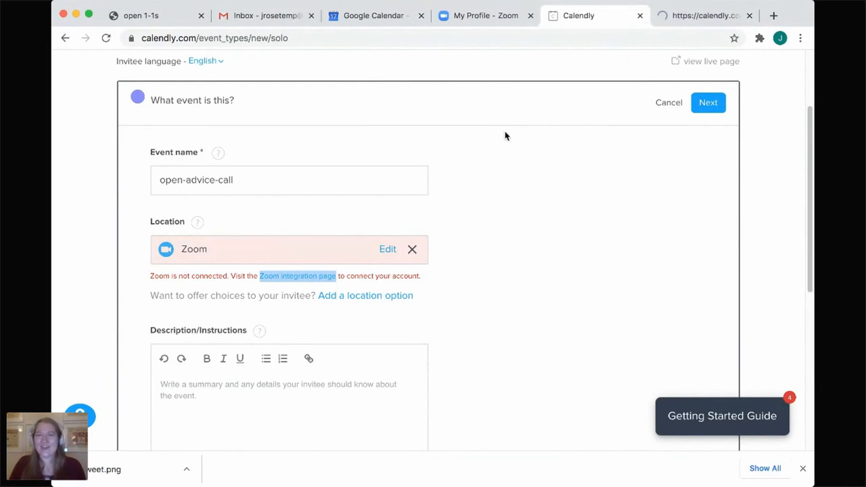
{"action": "left_click", "coordinate": [297, 276]}
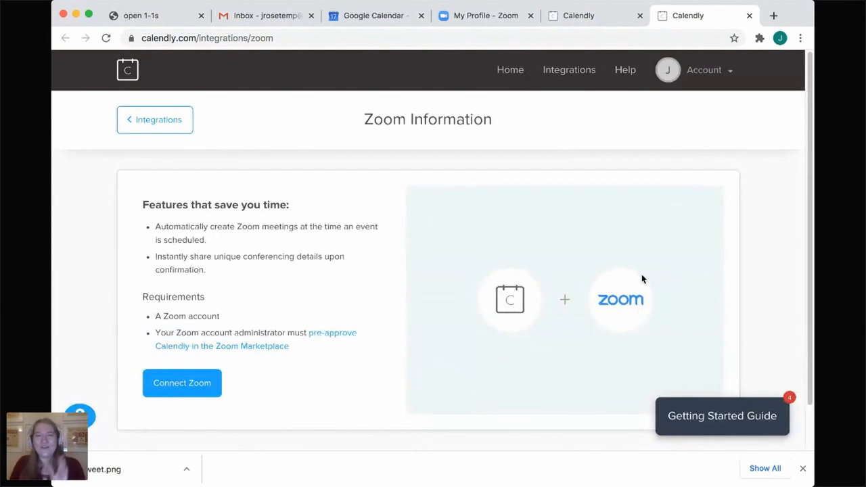
Step: Connect Zoom and pre-approve Calendly for the Zoom account
{"action": "left_click", "coordinate": [181, 383]}
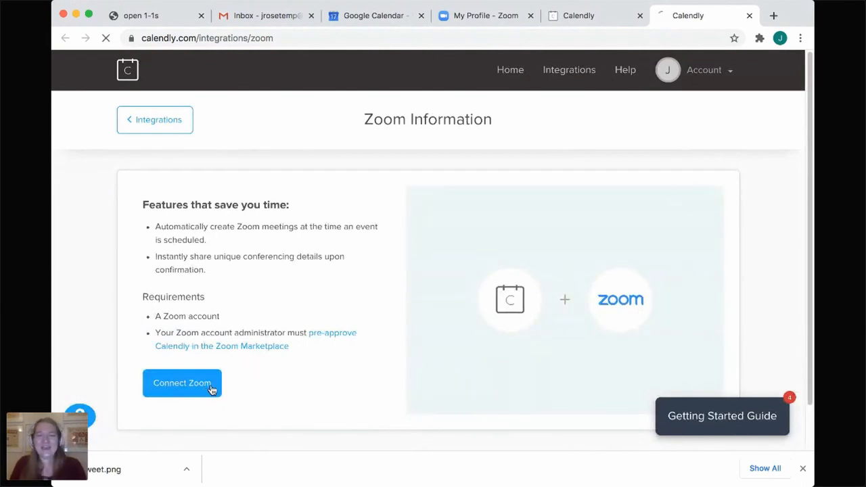
{"action": "left_click", "coordinate": [182, 383]}
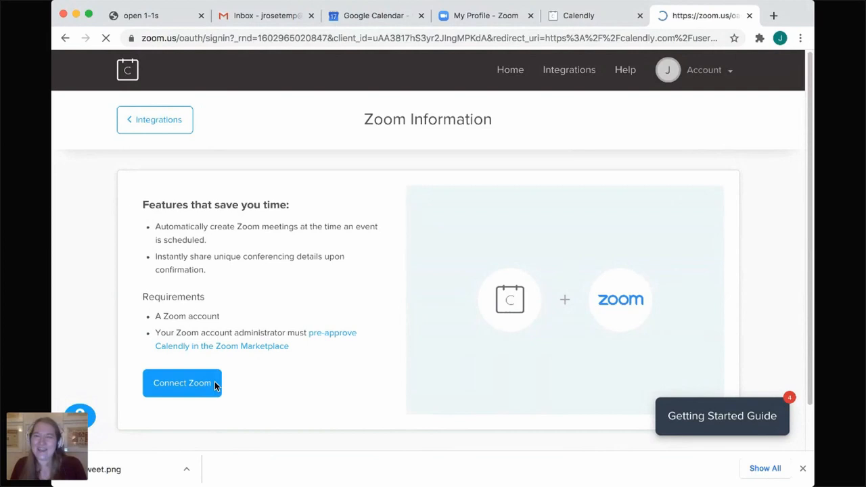
{"action": "left_click", "coordinate": [182, 383]}
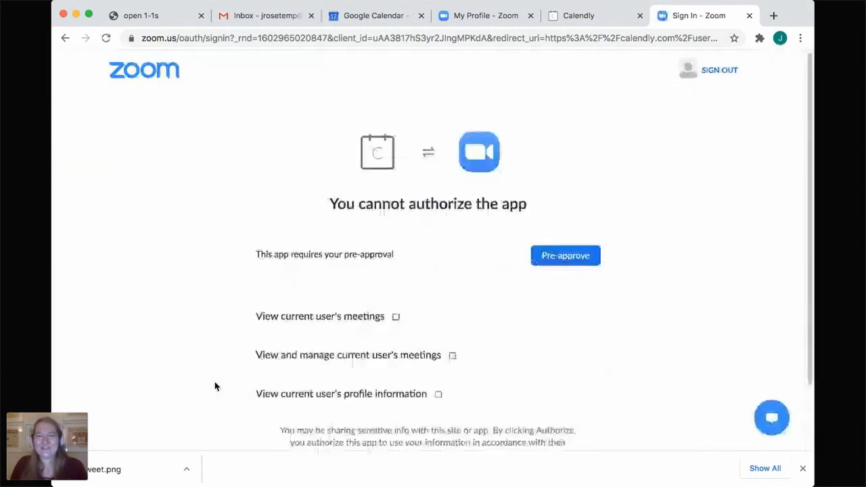
{"action": "left_click", "coordinate": [566, 254]}
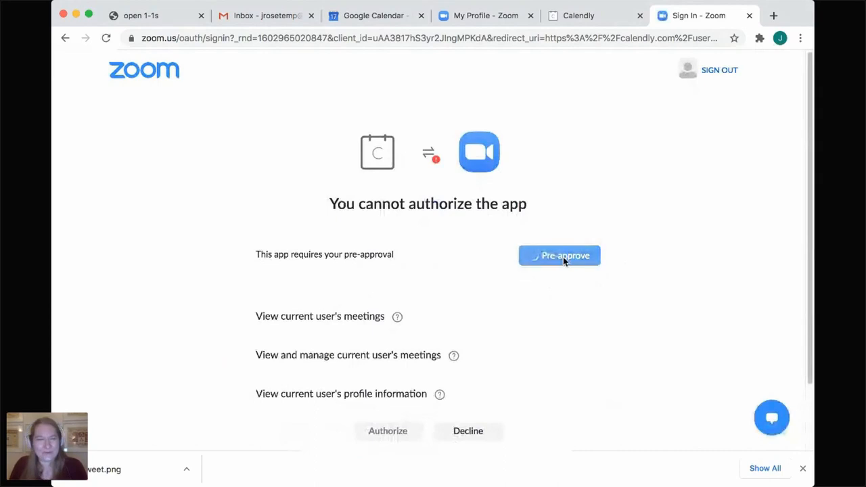
{"action": "left_click", "coordinate": [559, 255]}
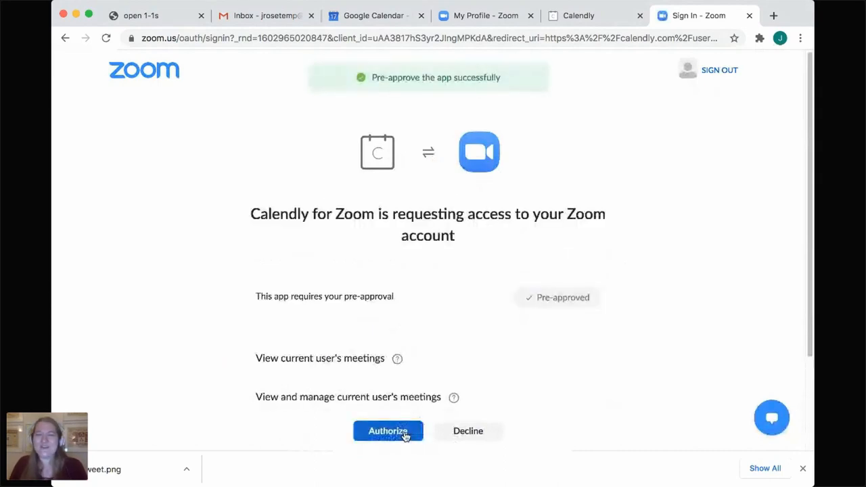
Step: Authorize Calendly's access in Zoom so the Zoom account shows as connected
{"action": "left_click", "coordinate": [387, 431]}
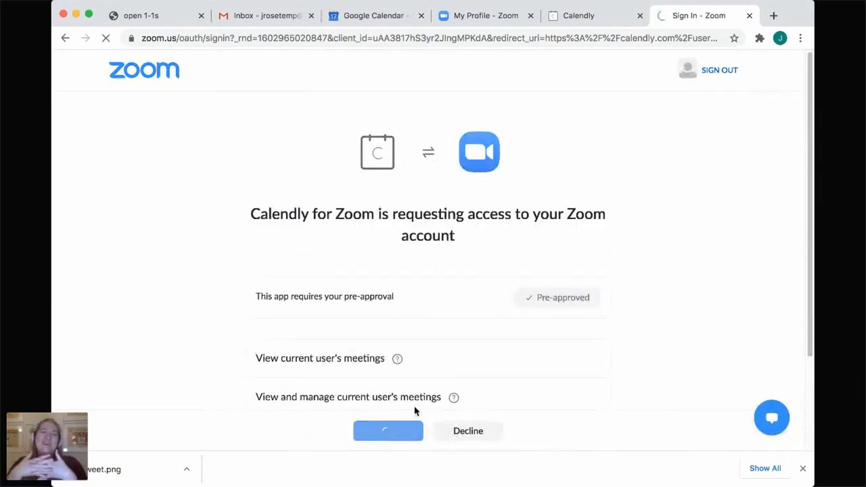
{"action": "left_click", "coordinate": [387, 431]}
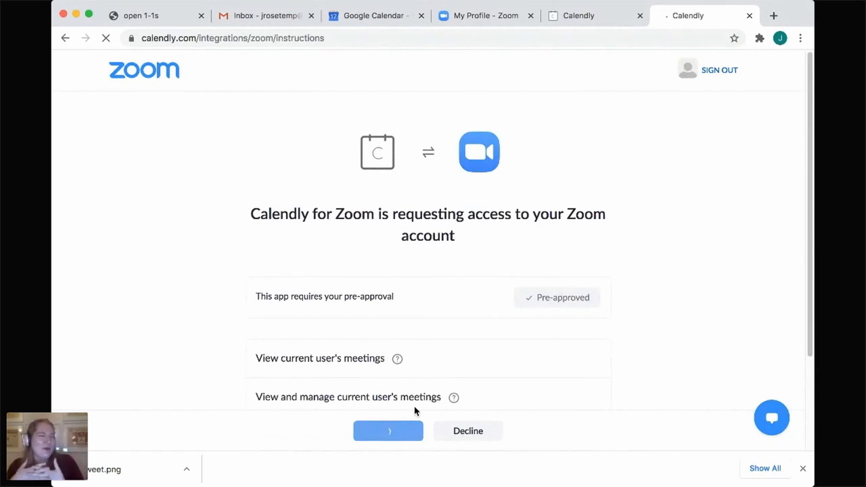
{"action": "left_click", "coordinate": [387, 430]}
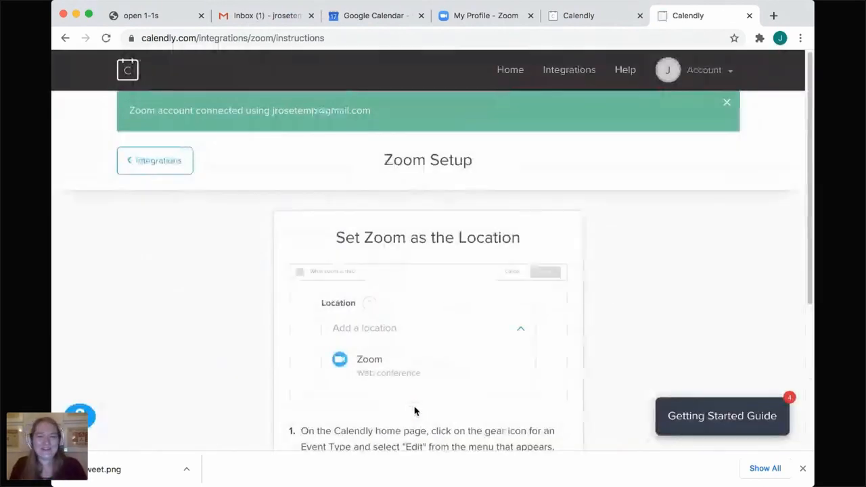
{"action": "scroll", "scroll_direction": "down", "scroll_amount": 3}
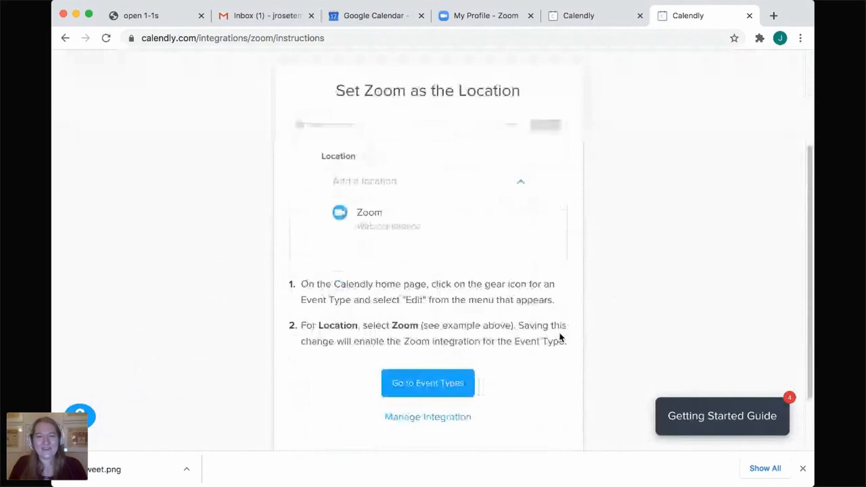
Step: Back in the unfinished event form, try Zoom as the location and remove it again
{"action": "left_click", "coordinate": [580, 15]}
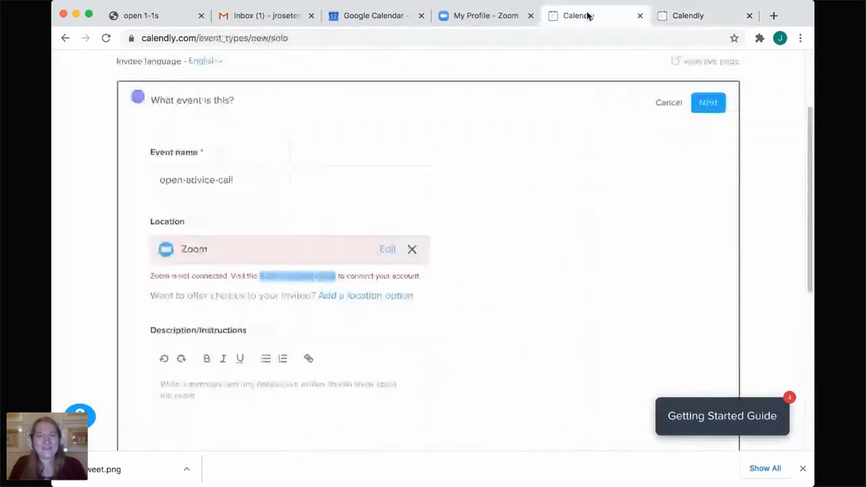
{"action": "left_click", "coordinate": [412, 249]}
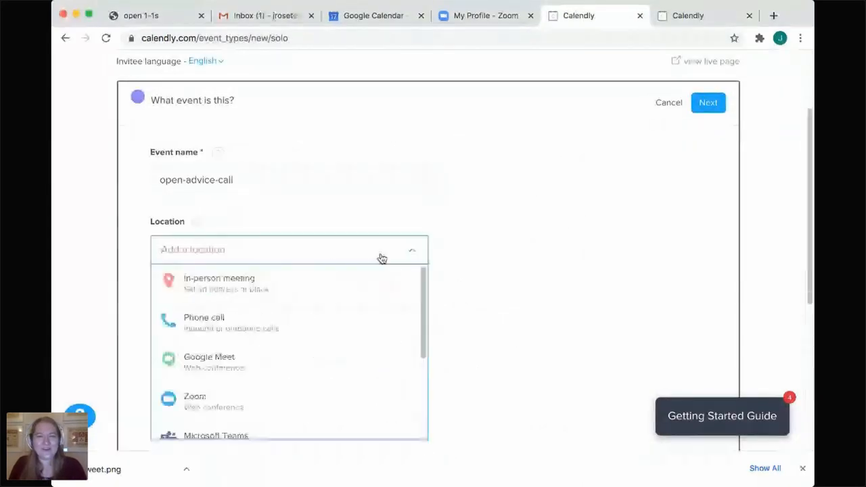
{"action": "left_click", "coordinate": [195, 399]}
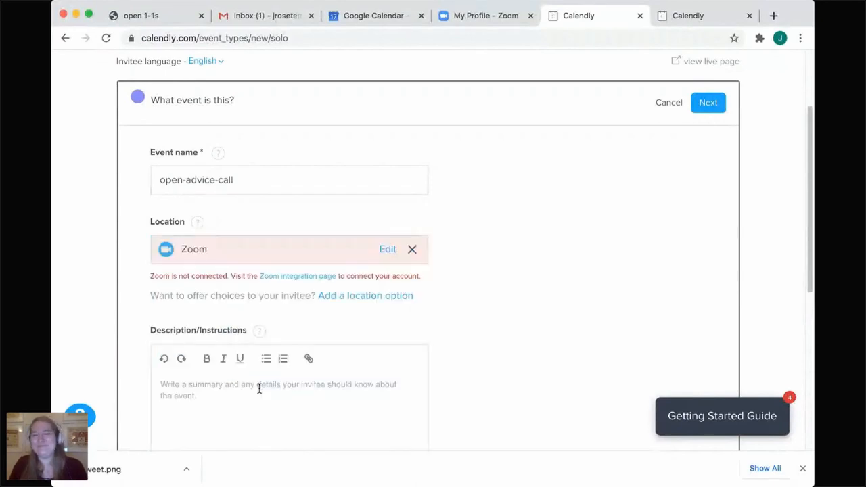
{"action": "left_click", "coordinate": [412, 249]}
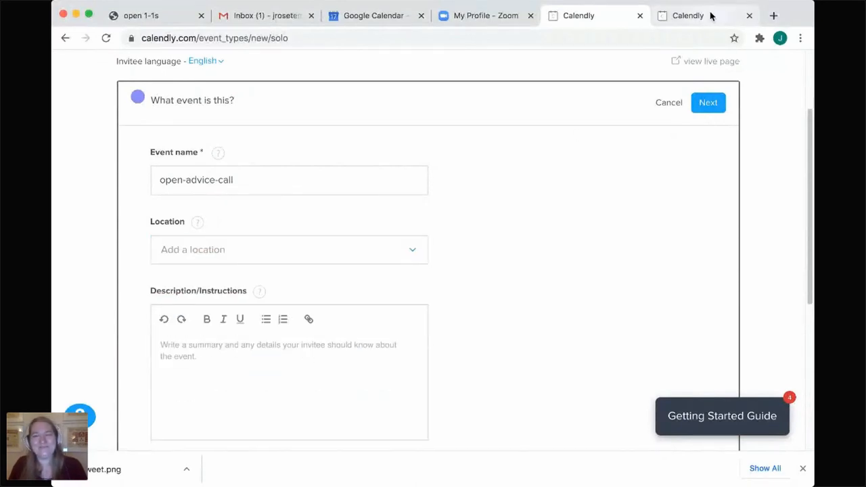
Step: Return to the Zoom setup page and go to the event types overview
{"action": "left_click", "coordinate": [704, 15]}
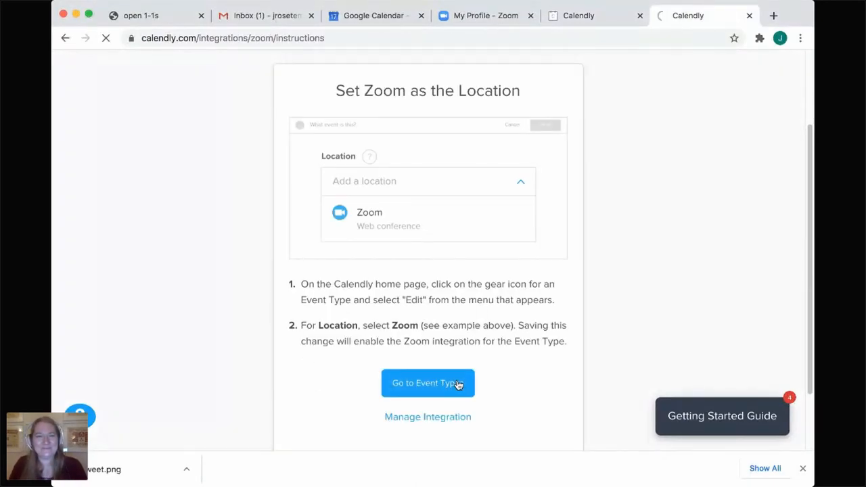
{"action": "left_click", "coordinate": [428, 383]}
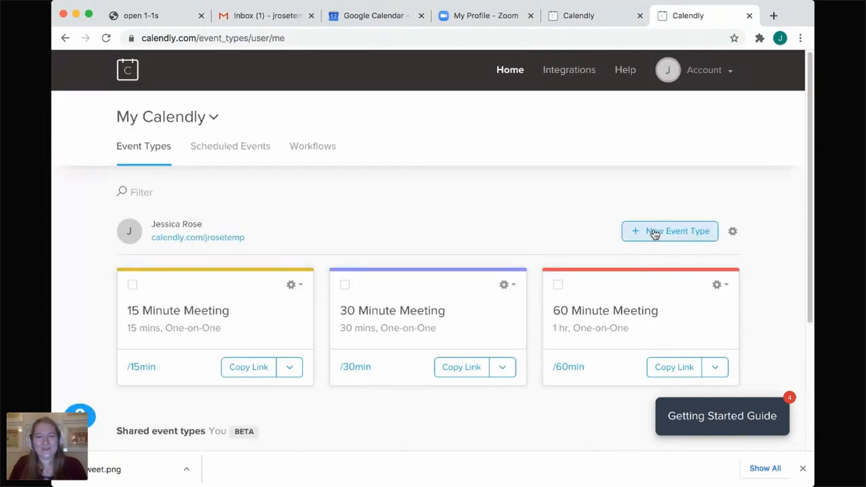
Step: Create a new One-on-One event type
{"action": "left_click", "coordinate": [669, 231]}
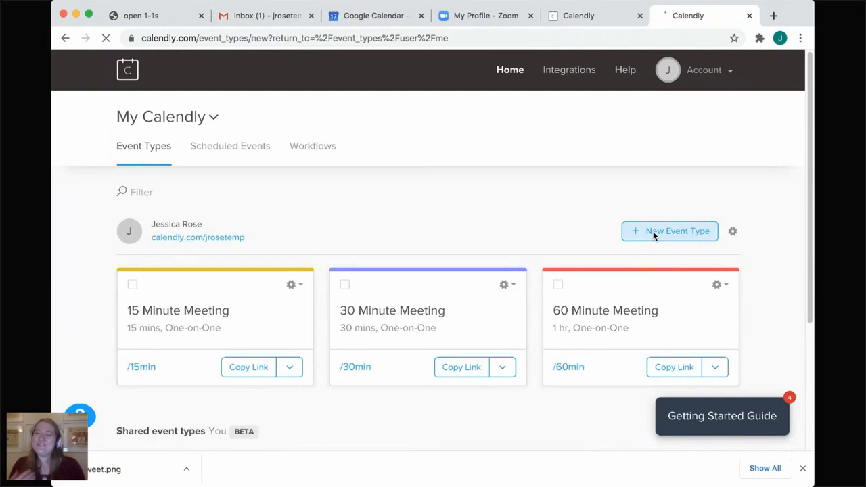
{"action": "left_click", "coordinate": [668, 231]}
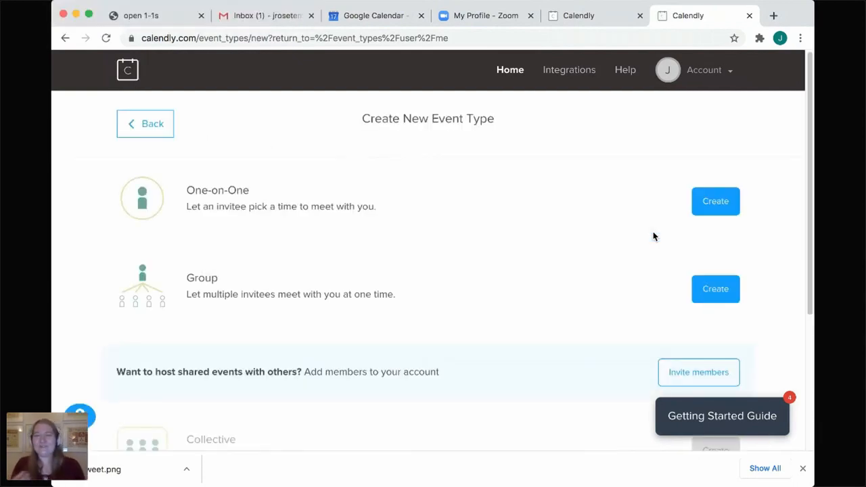
{"action": "mouse_move", "coordinate": [730, 213]}
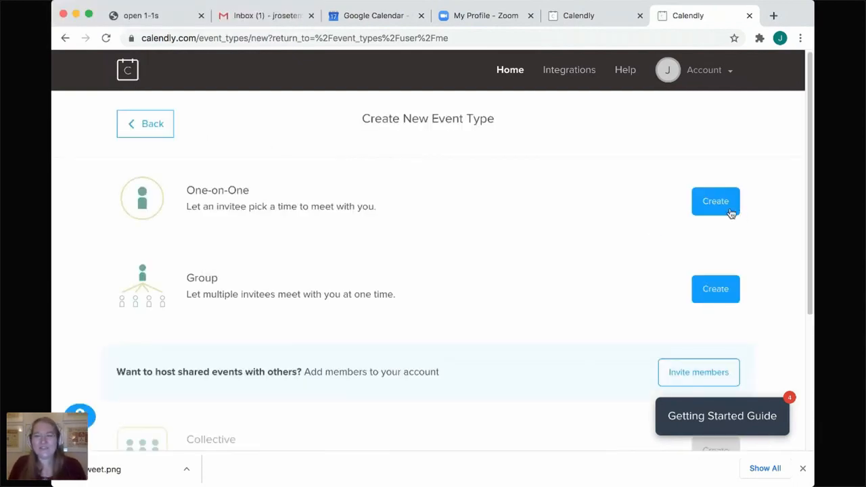
{"action": "left_click", "coordinate": [715, 200]}
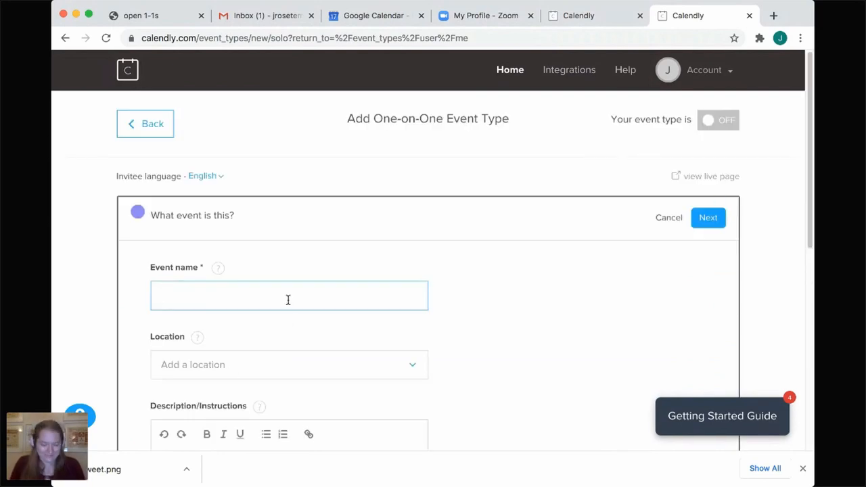
Step: Name the event open-advice-call and reach its Location options
{"action": "type", "text": "open-advice"}
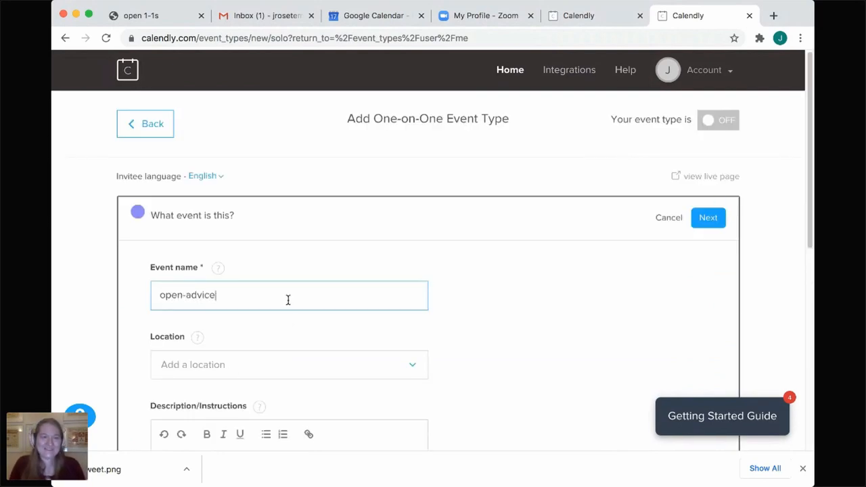
{"action": "type", "text": "-call"}
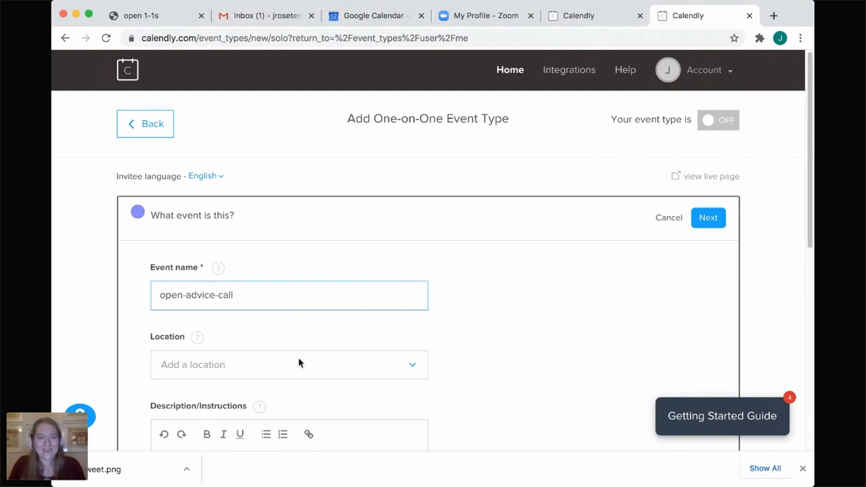
{"action": "left_click", "coordinate": [290, 364]}
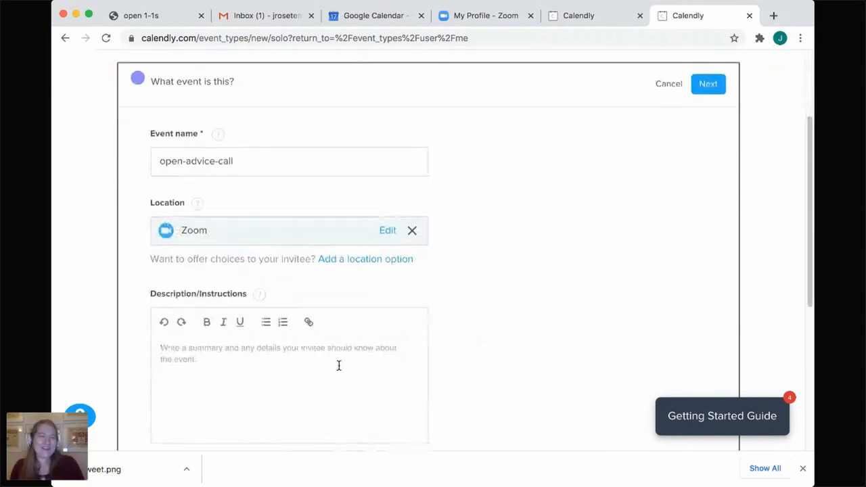
Step: Enter a description ending '...for me to give you career advice.'
{"action": "type", "text": "T"}
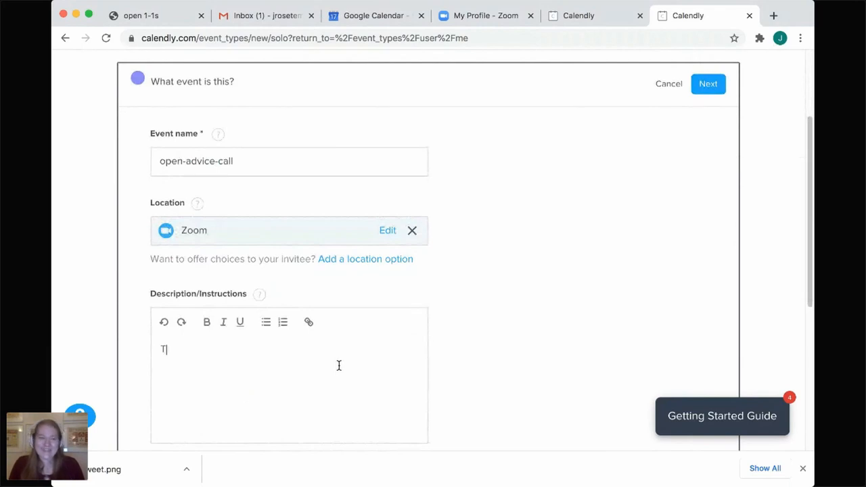
{"action": "type", "text": "his is a call f"}
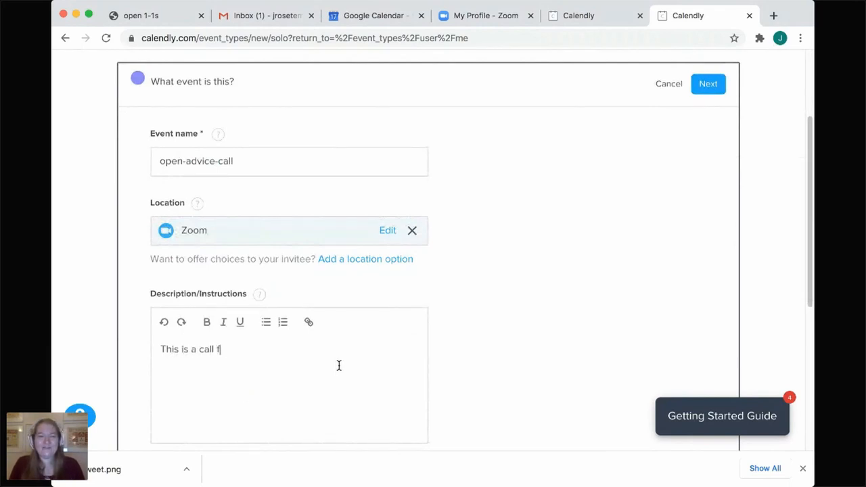
{"action": "type", "text": "or me to give"}
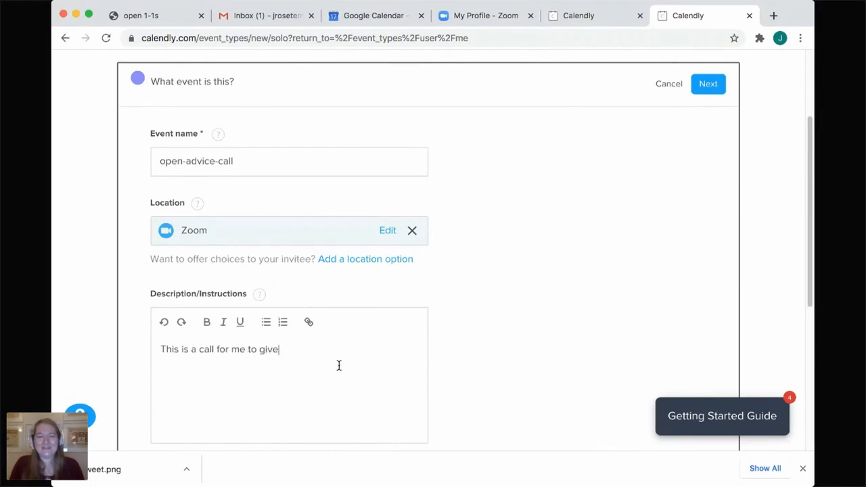
{"action": "type", "text": "you career"}
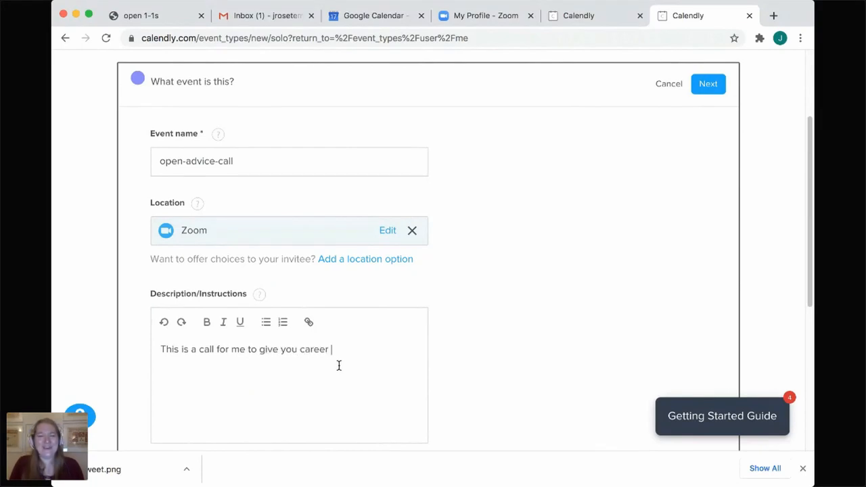
{"action": "type", "text": "advice."}
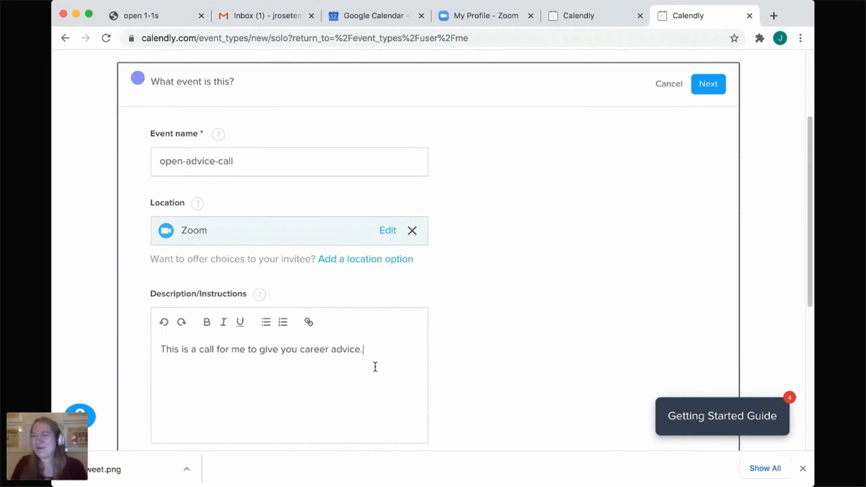
Step: Give the event the pink colour and save it with Next
{"action": "scroll", "scroll_direction": "down", "scroll_amount": 3}
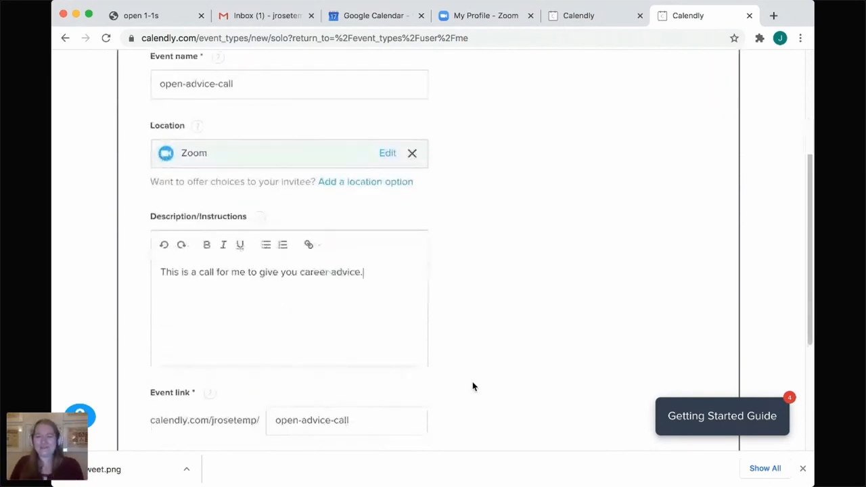
{"action": "scroll", "scroll_direction": "down", "scroll_amount": 3}
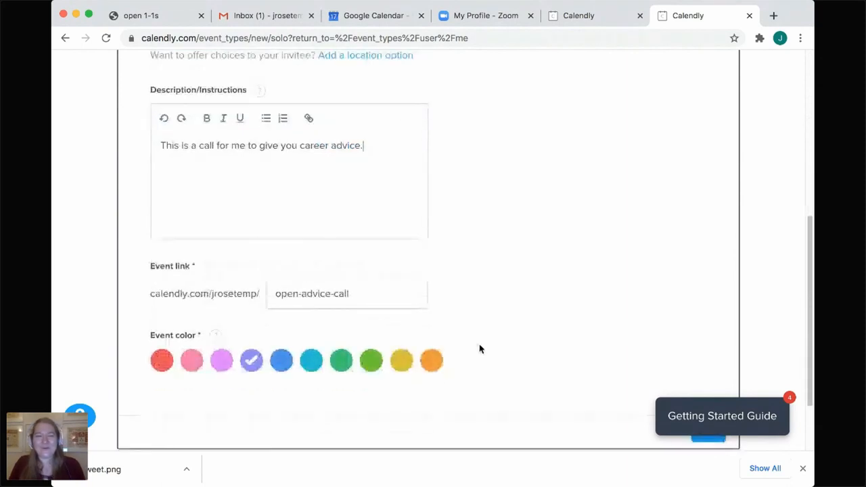
{"action": "scroll", "scroll_direction": "down", "scroll_amount": 3}
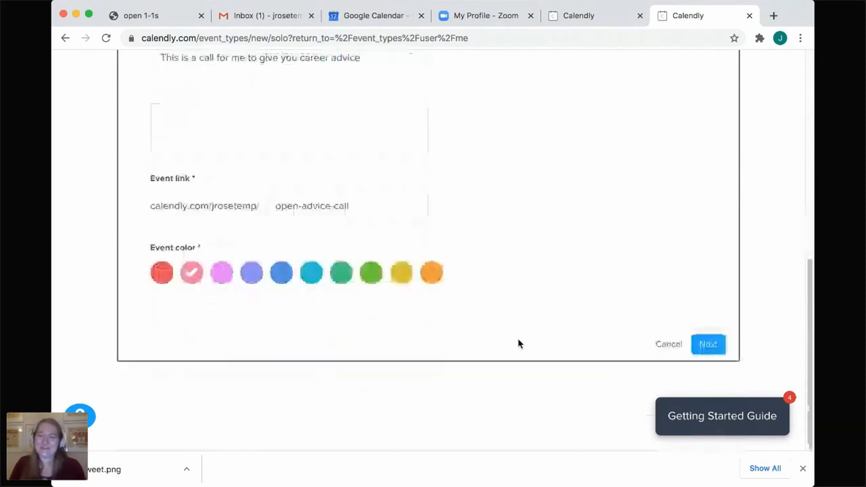
{"action": "left_click", "coordinate": [708, 345]}
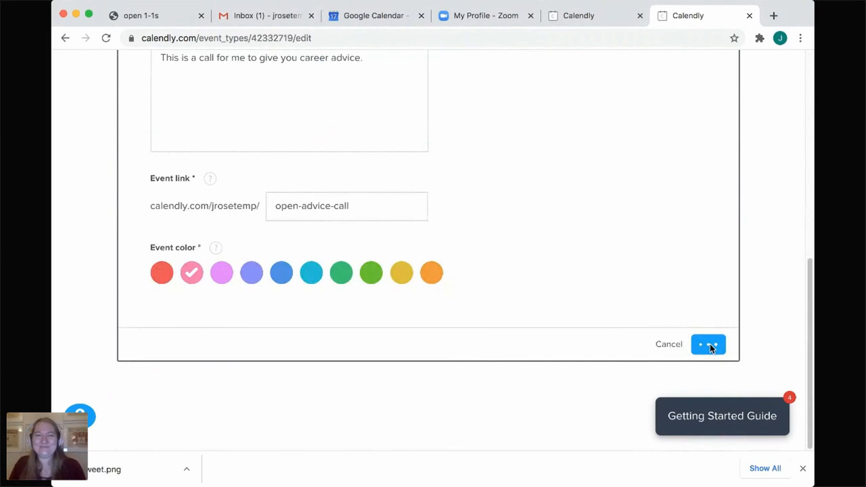
{"action": "left_click", "coordinate": [709, 345]}
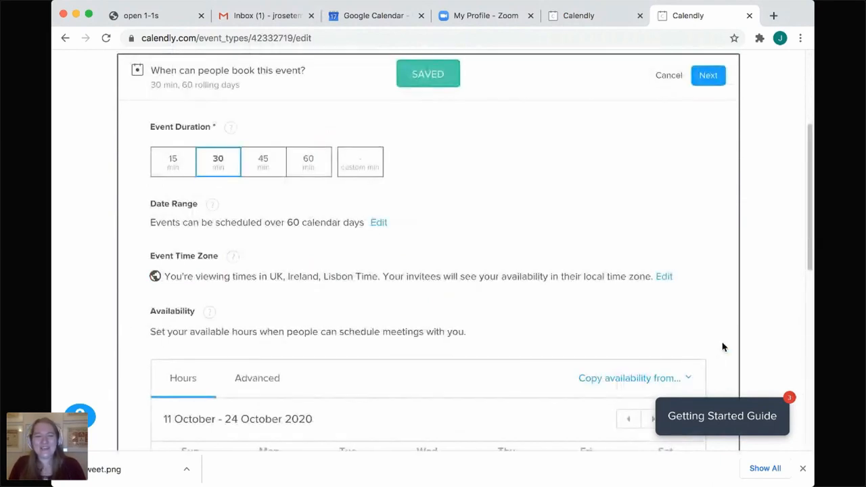
Step: Make Monday unavailable and apply I'm unavailable to all Tuesdays
{"action": "scroll", "scroll_direction": "down", "scroll_amount": 3}
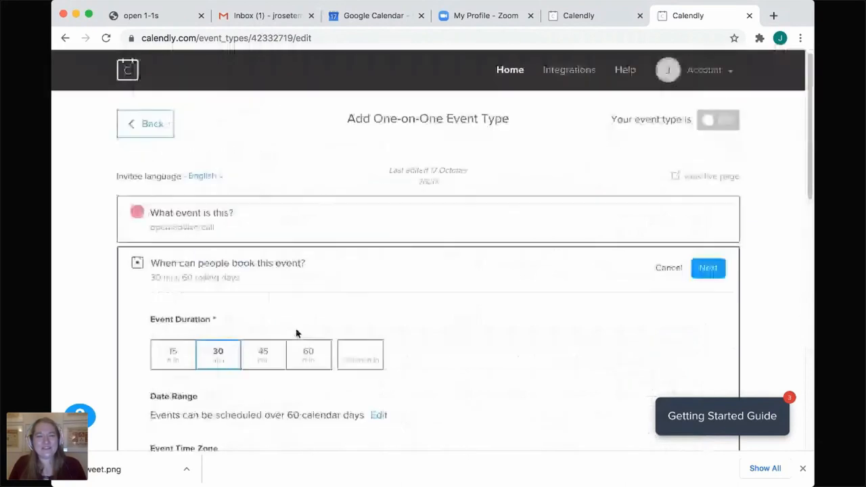
{"action": "scroll", "scroll_direction": "down", "scroll_amount": 3}
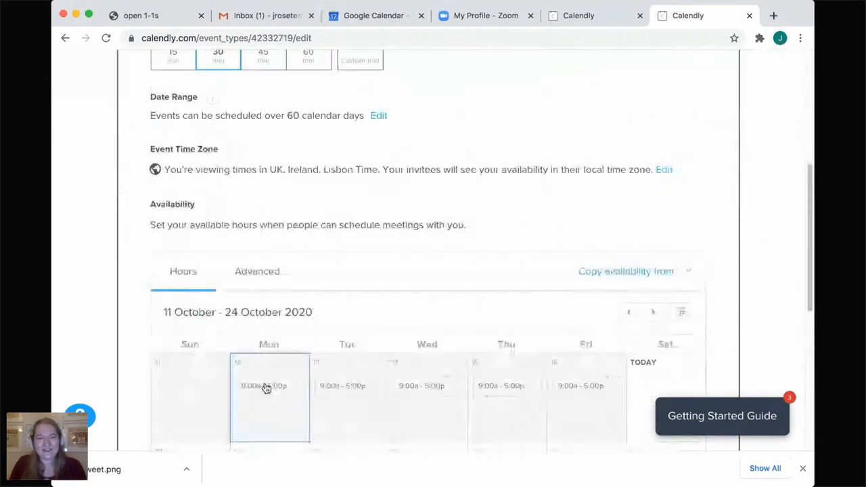
{"action": "left_click", "coordinate": [268, 386]}
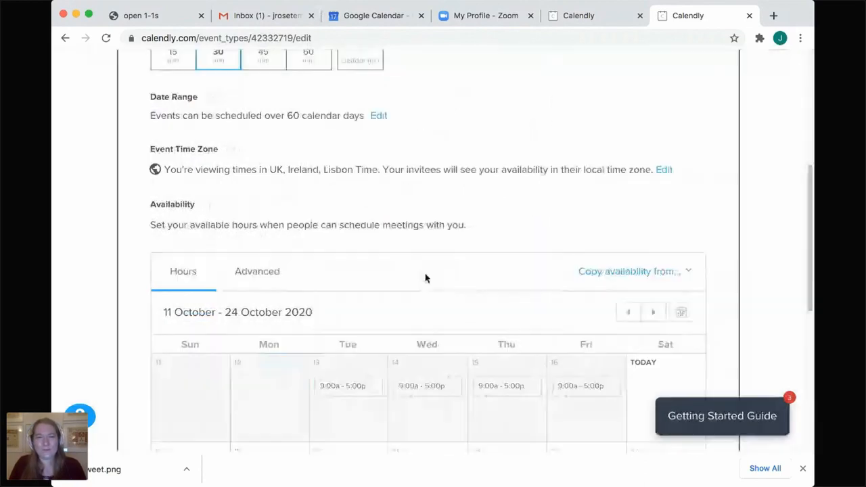
{"action": "left_click", "coordinate": [348, 386]}
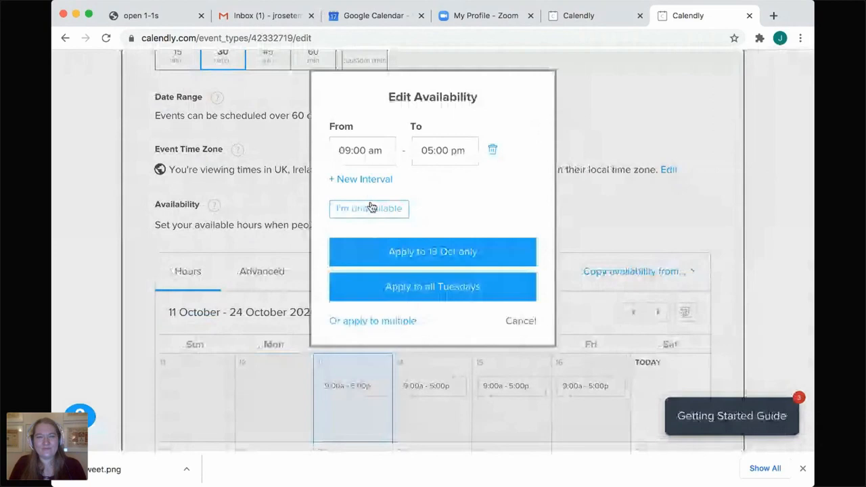
{"action": "left_click", "coordinate": [369, 208]}
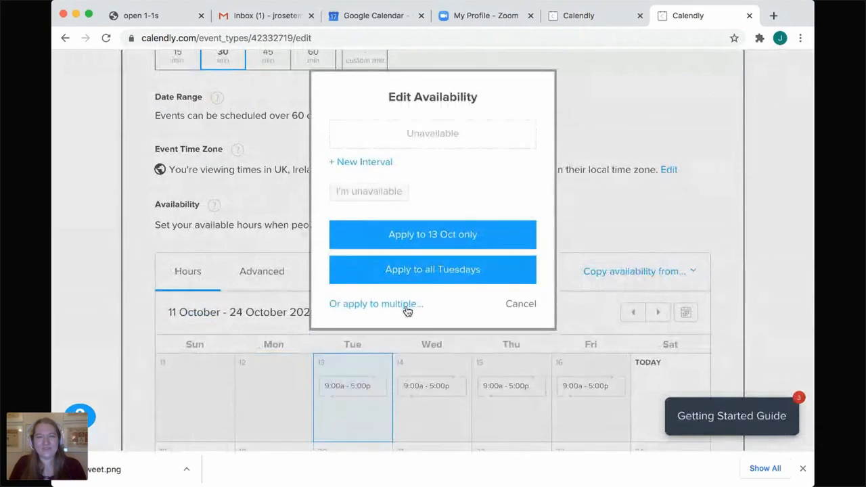
{"action": "left_click", "coordinate": [432, 395]}
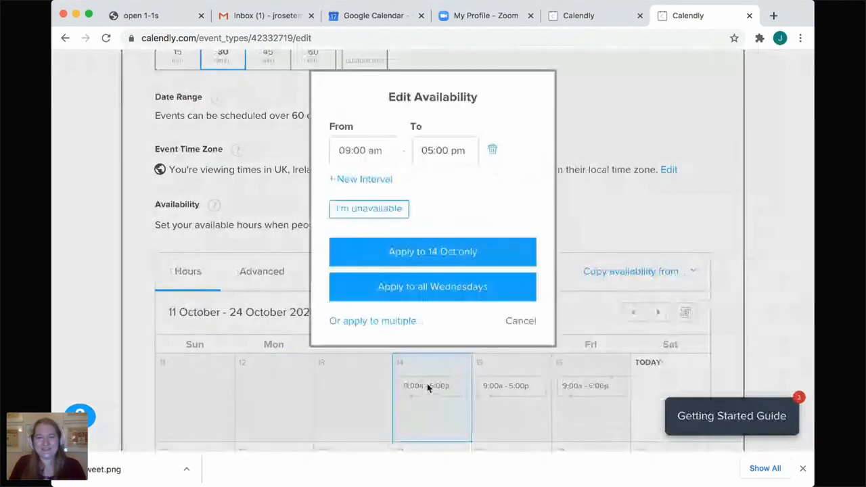
Step: Set Wednesday's hours to start 5:00pm and mark Thursday unavailable
{"action": "left_click", "coordinate": [360, 150]}
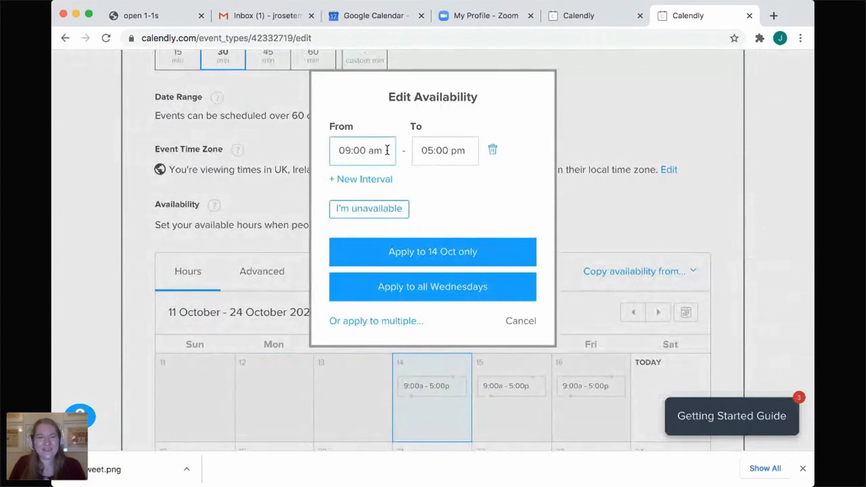
{"action": "type", "text": "5:00"}
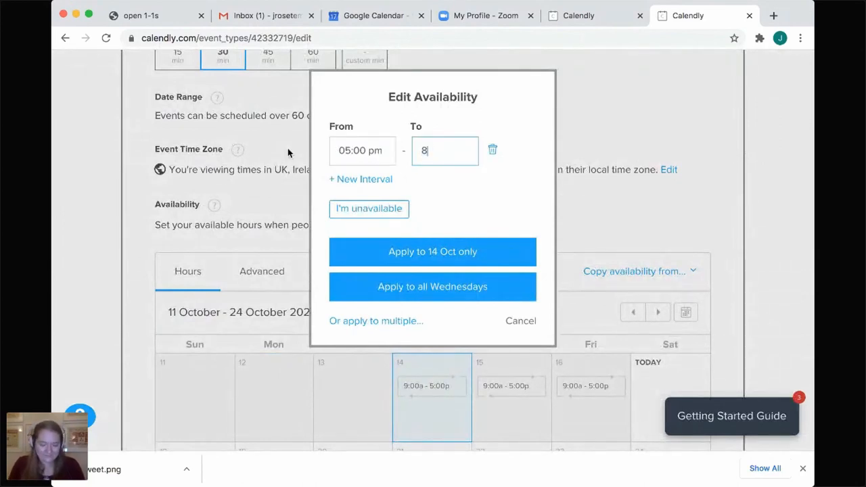
{"action": "type", "text": ":00pm"}
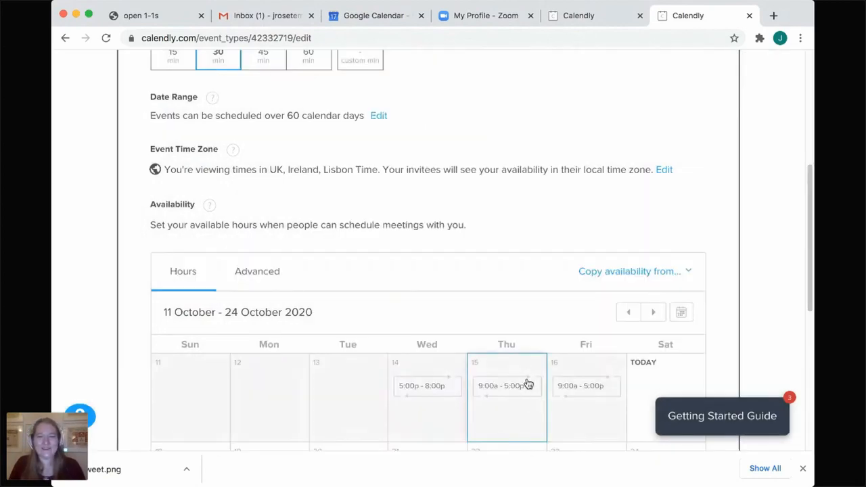
{"action": "left_click", "coordinate": [506, 386]}
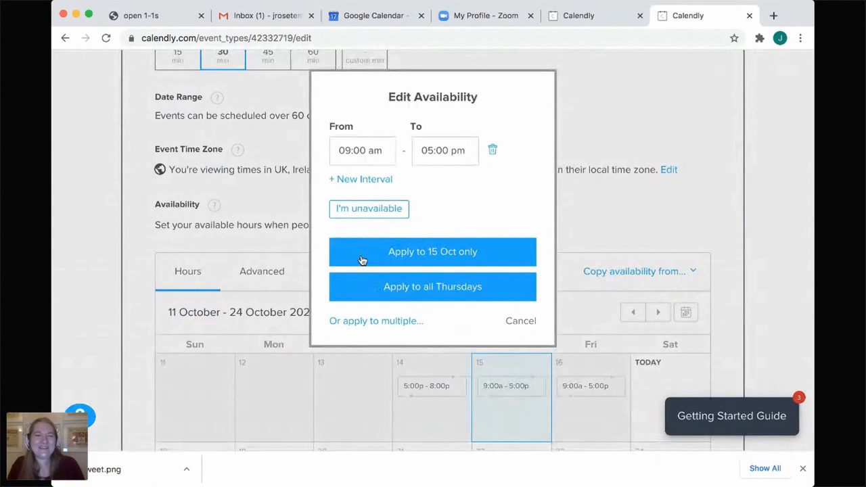
{"action": "mouse_move", "coordinate": [371, 227]}
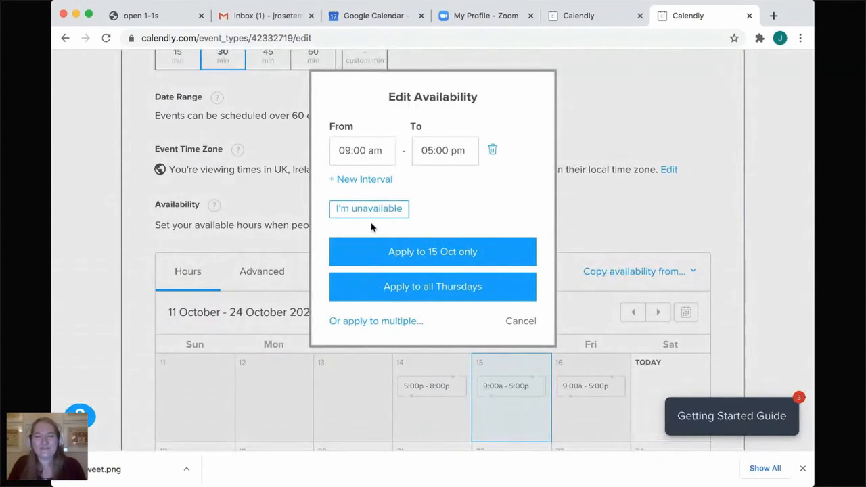
{"action": "left_click", "coordinate": [368, 208]}
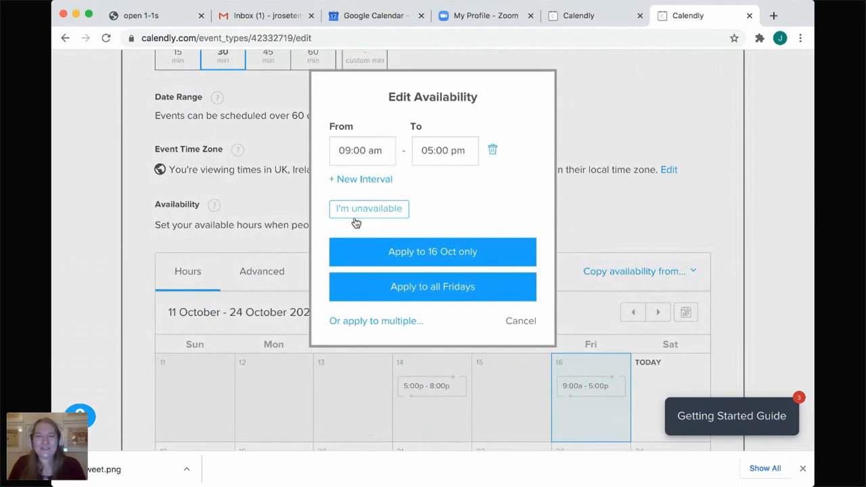
{"action": "mouse_move", "coordinate": [403, 154]}
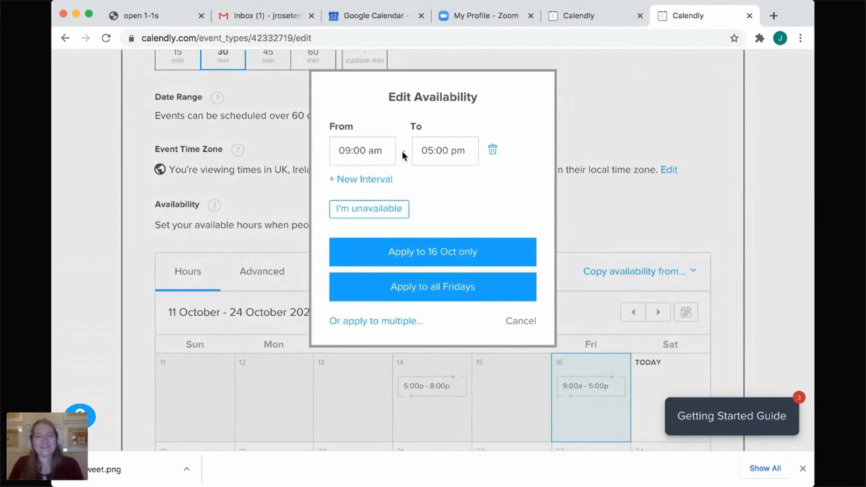
{"action": "mouse_move", "coordinate": [413, 257]}
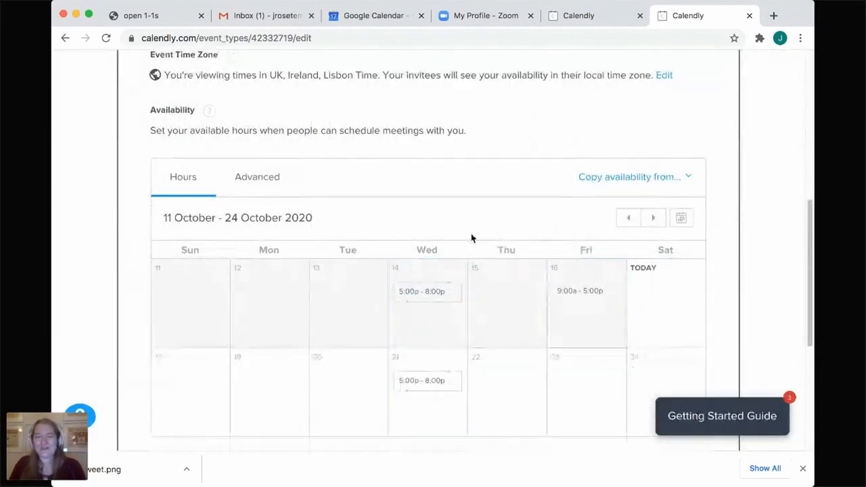
Step: Save the event type via Next and open the open-advice-call public booking page
{"action": "scroll", "scroll_direction": "down", "scroll_amount": 3}
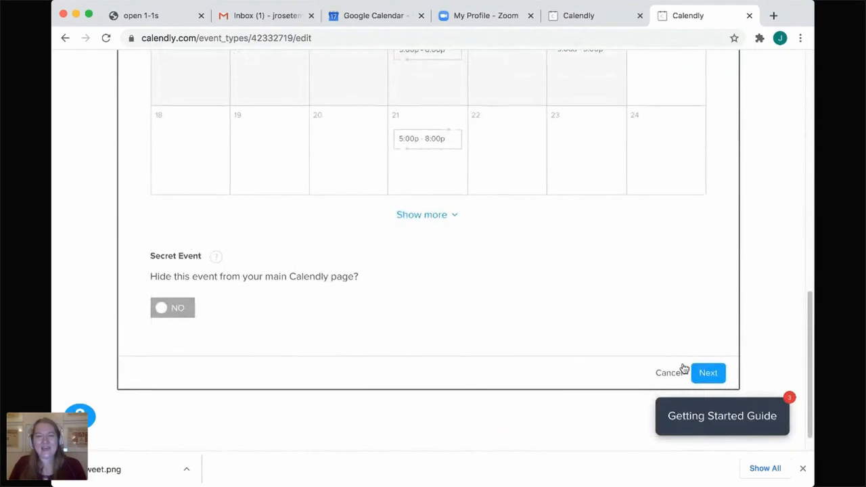
{"action": "left_click", "coordinate": [708, 374]}
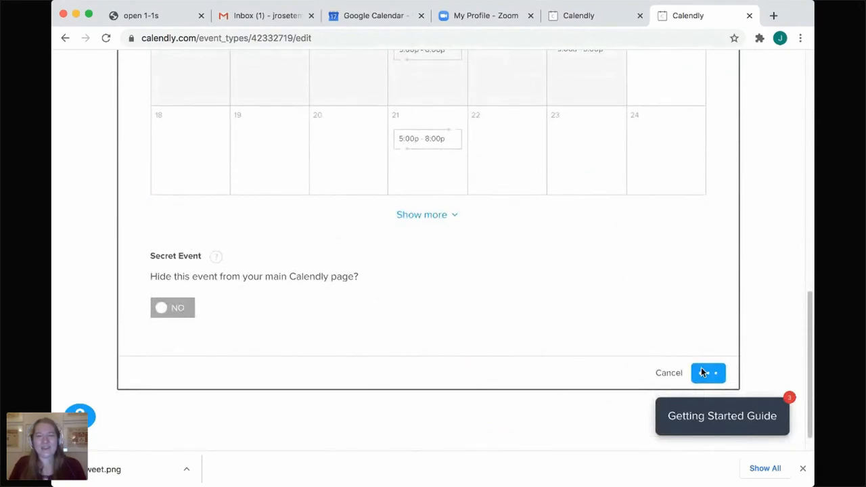
{"action": "left_click", "coordinate": [708, 374]}
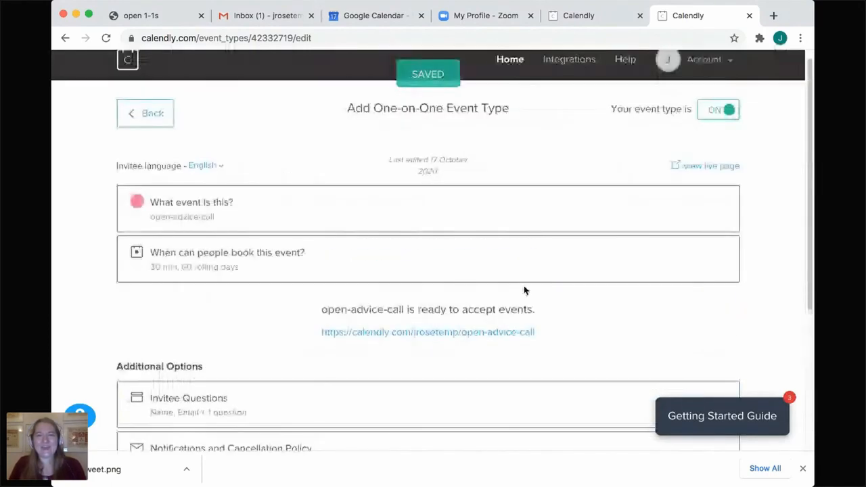
{"action": "left_click", "coordinate": [428, 333]}
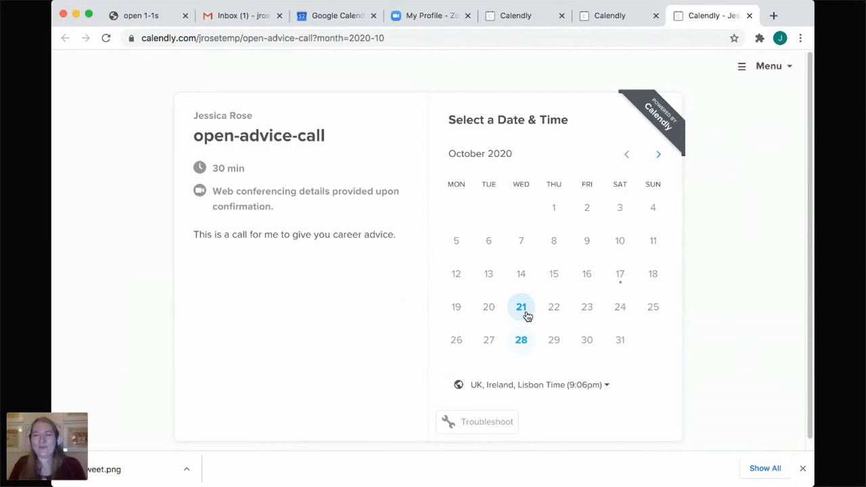
Step: Select Wednesday, October 21 and confirm the 5:00pm slot to reach the details form
{"action": "left_click", "coordinate": [522, 306]}
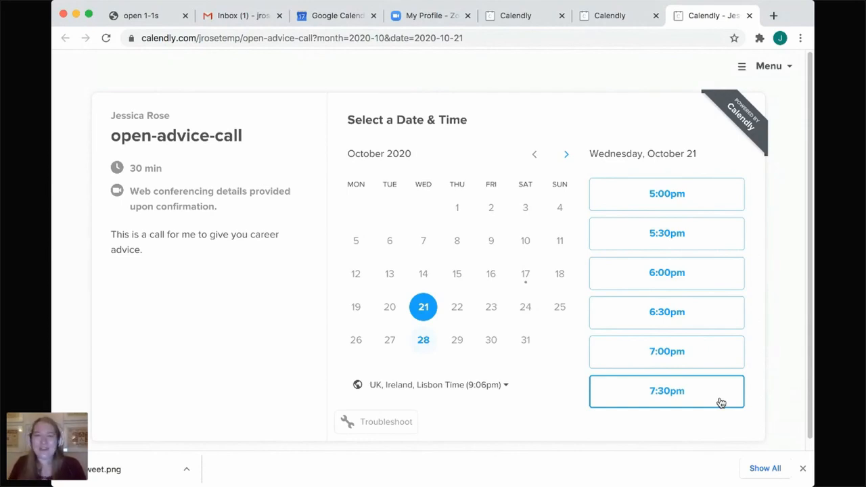
{"action": "mouse_move", "coordinate": [710, 379]}
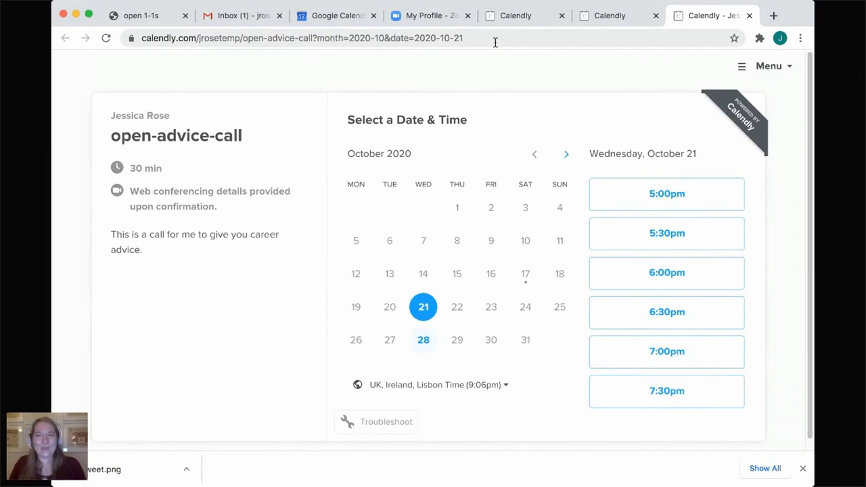
{"action": "mouse_move", "coordinate": [619, 195]}
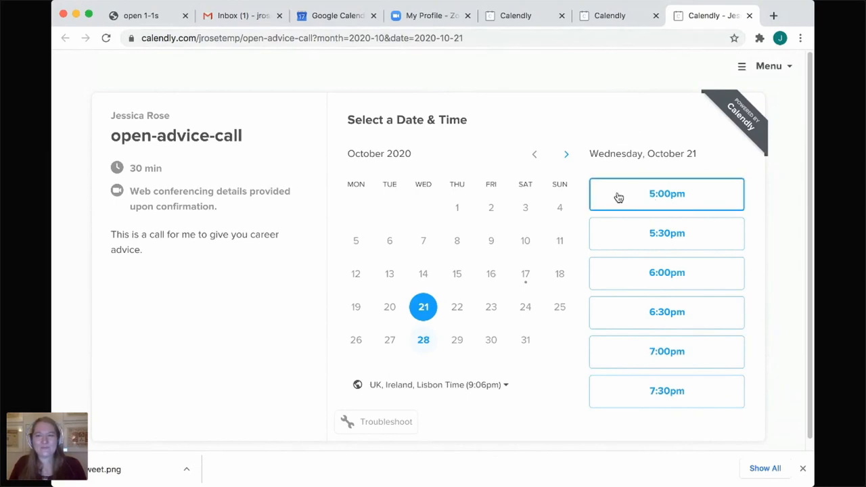
{"action": "mouse_move", "coordinate": [575, 306]}
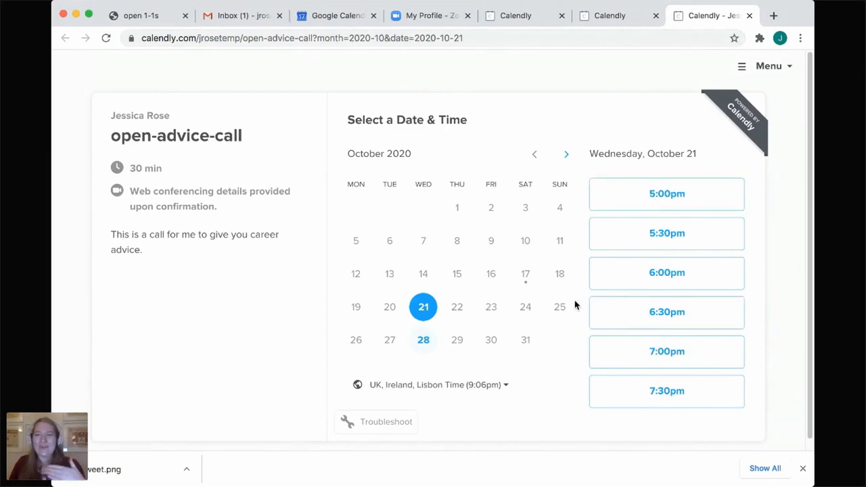
{"action": "left_click", "coordinate": [666, 193]}
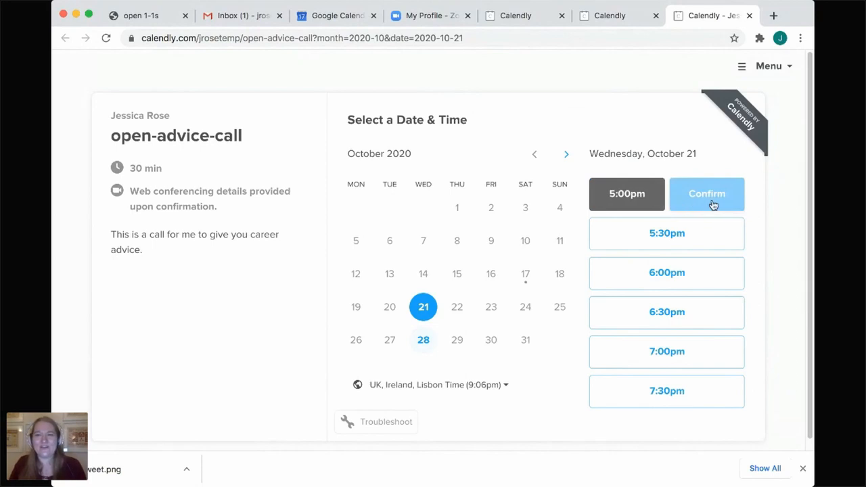
{"action": "left_click", "coordinate": [707, 193]}
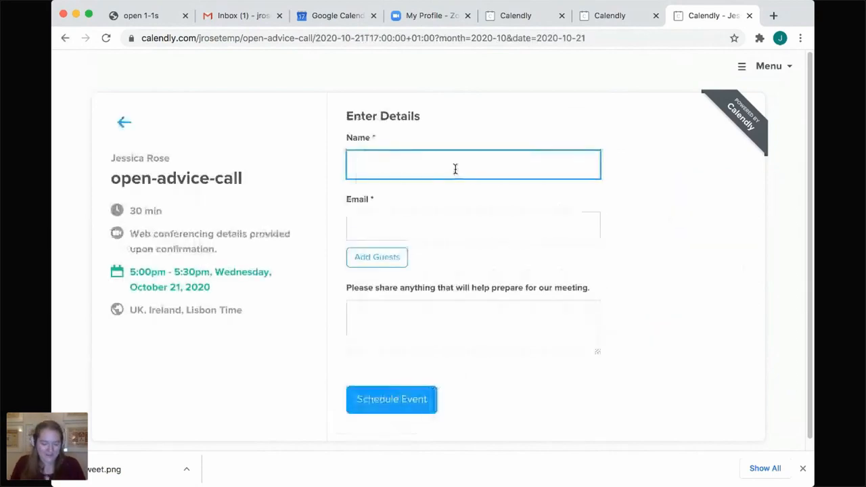
Step: Enter name Jess, email and the note 'I'm also Je…', then schedule the 5:00pm October 21 call
{"action": "type", "text": "jess@example.com"}
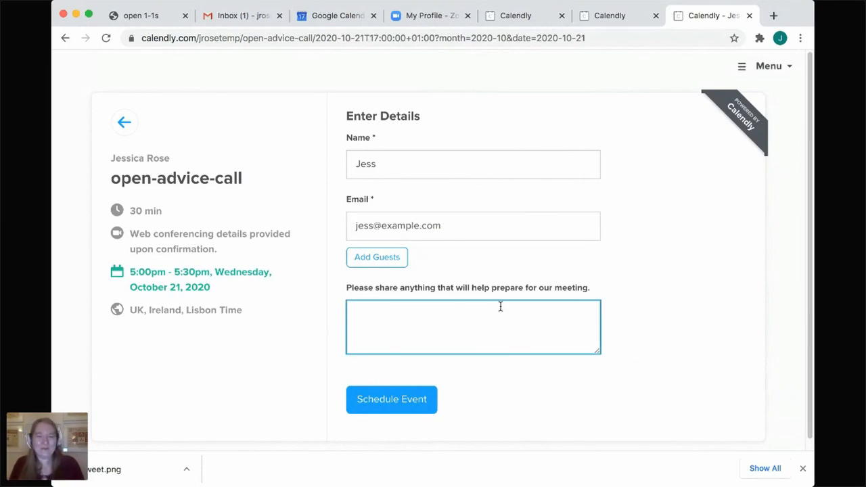
{"action": "type", "text": "Jess, please hel"}
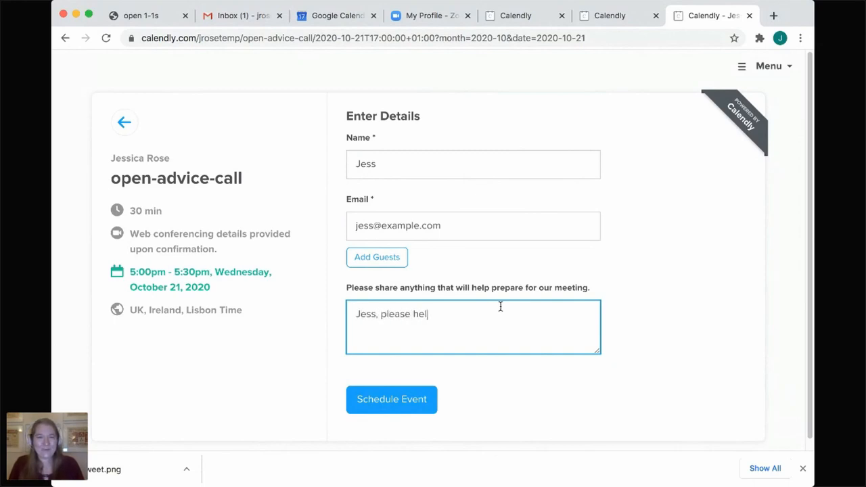
{"action": "type", "text": "p."}
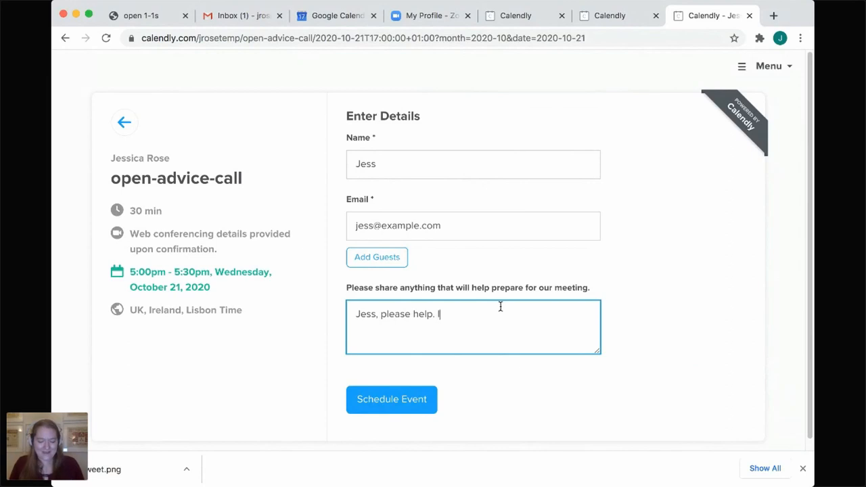
{"action": "type", "text": "I'm also Jess"}
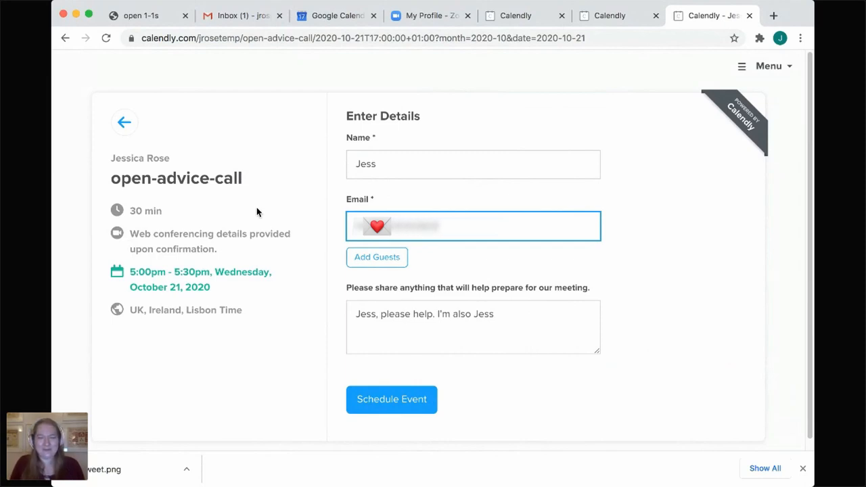
{"action": "left_click", "coordinate": [391, 398]}
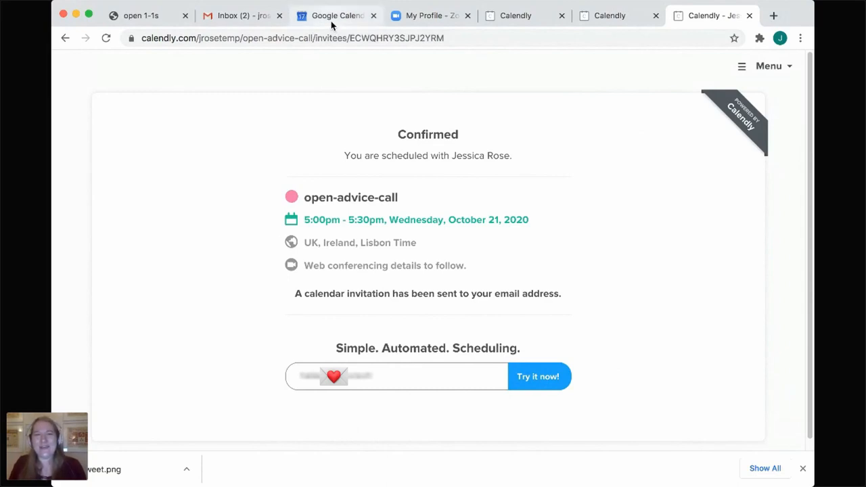
Step: Switch to the Google Calendar tab showing the October 19–23 week
{"action": "left_click", "coordinate": [337, 15]}
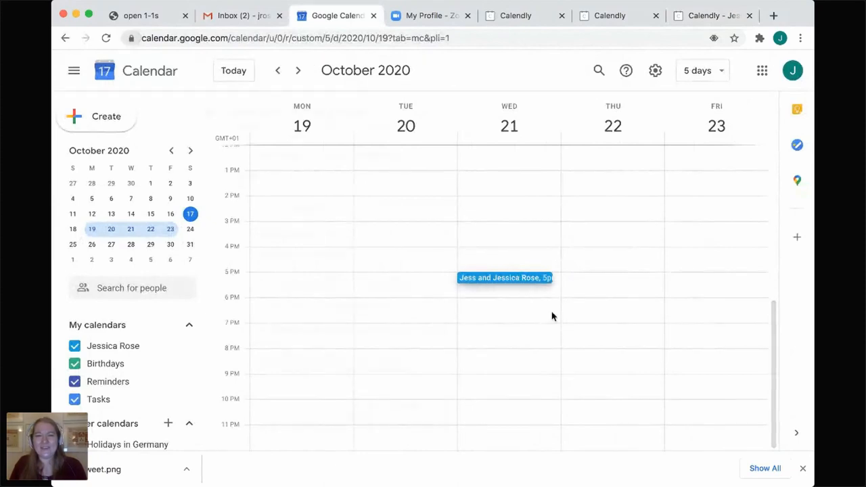
Step: View the October 21 5 PM event's Zoom link and guests, then return to the guide deck
{"action": "left_click", "coordinate": [506, 278]}
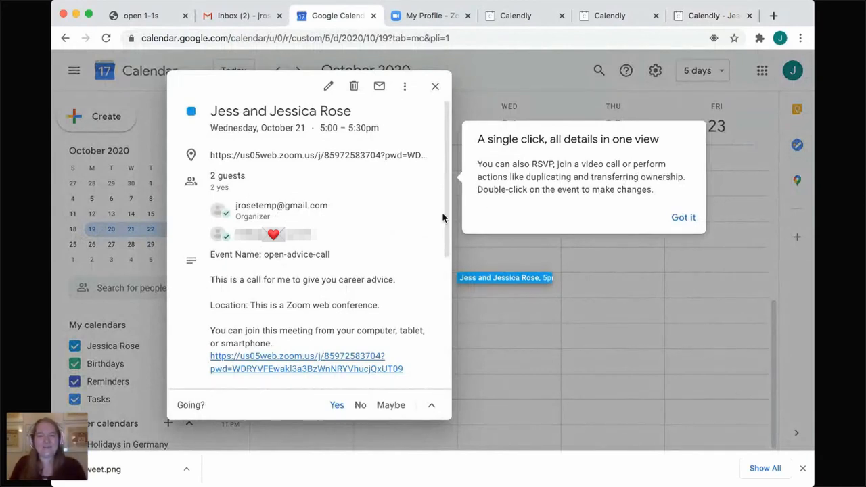
{"action": "mouse_move", "coordinate": [252, 306]}
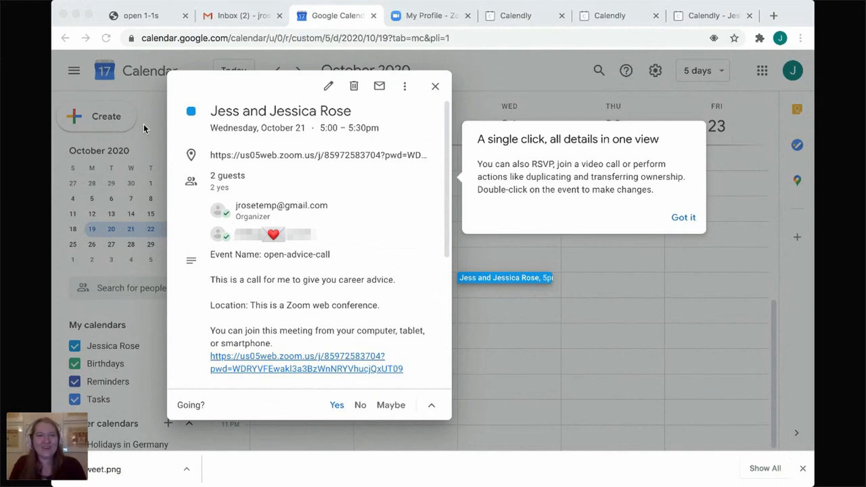
{"action": "left_click", "coordinate": [140, 15]}
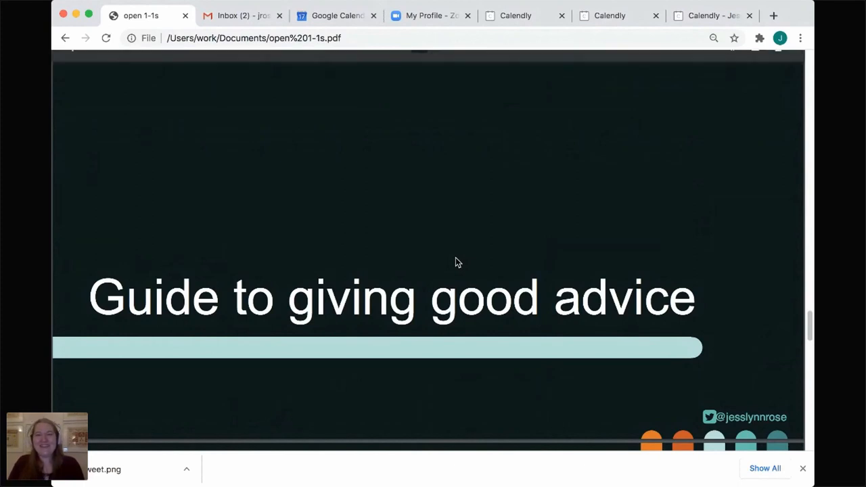
Step: Scroll the PDF from the title slide down to the Advice Don'ts slide
{"action": "scroll", "scroll_direction": "down", "scroll_amount": 3}
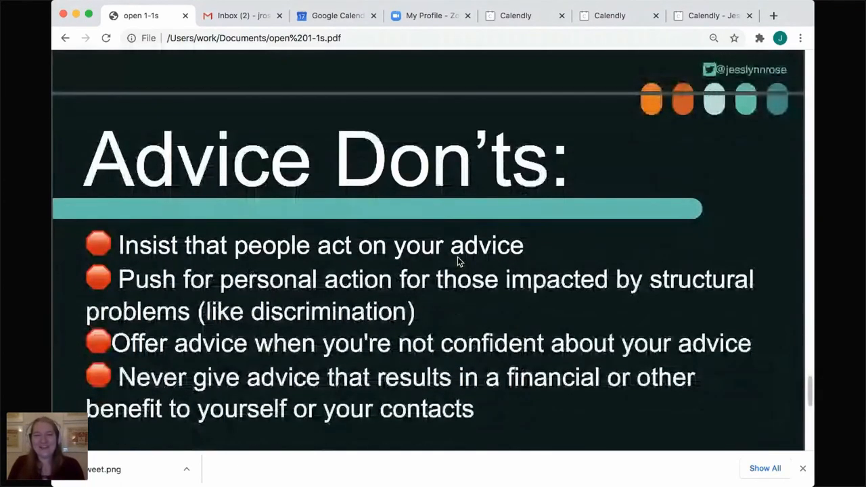
{"action": "scroll", "scroll_direction": "down", "scroll_amount": 3}
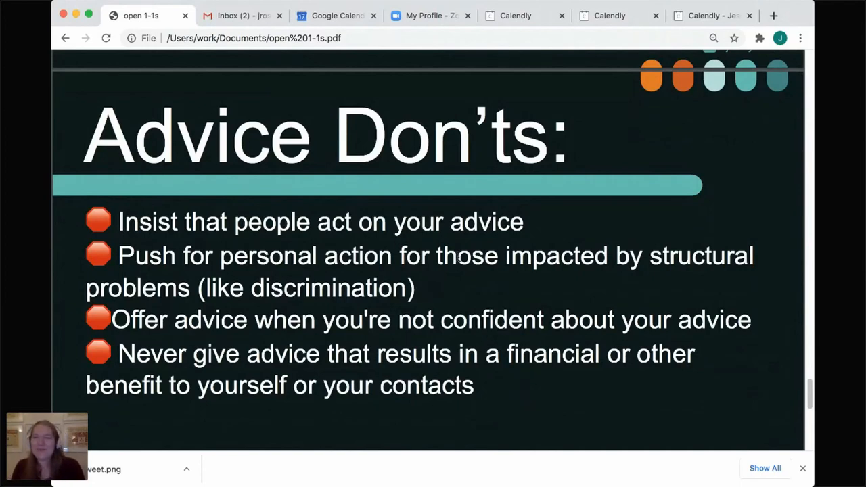
{"action": "mouse_move", "coordinate": [480, 243]}
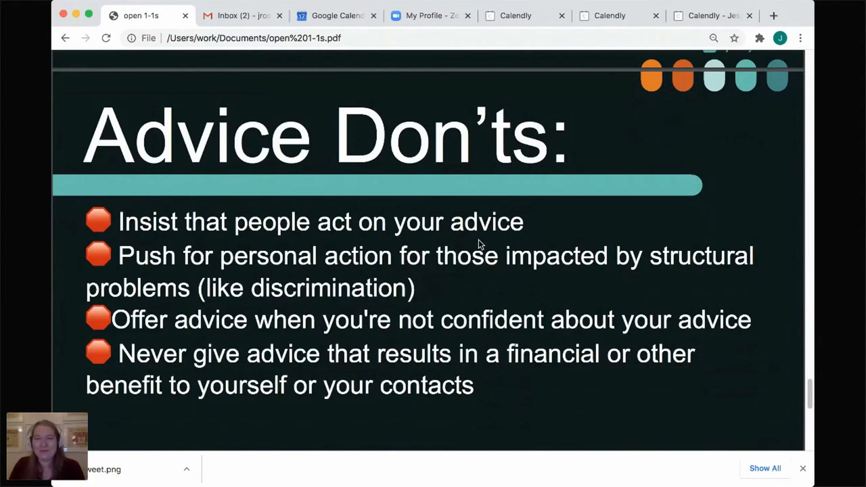